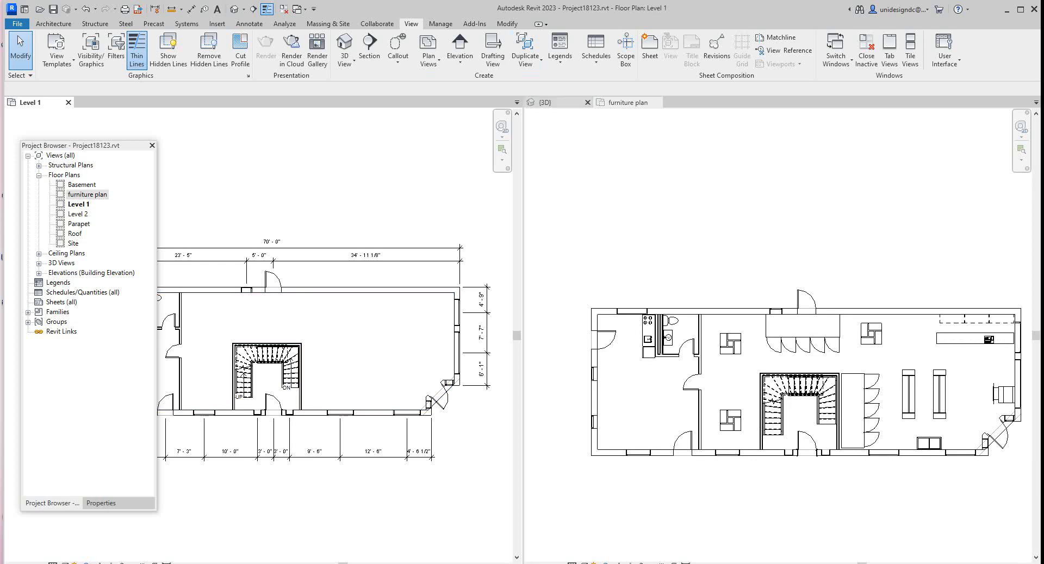
- Switch to the 3D view and select the Generic - 12" floor on Level 1
{"action": "left_click", "coordinate": [546, 102]}
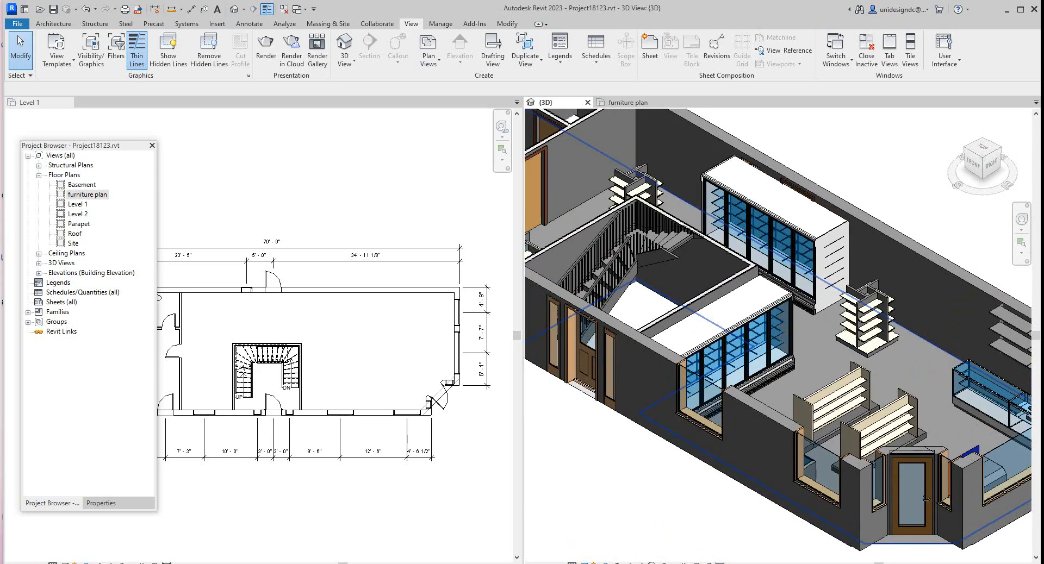
{"action": "mouse_move", "coordinate": [958, 385]}
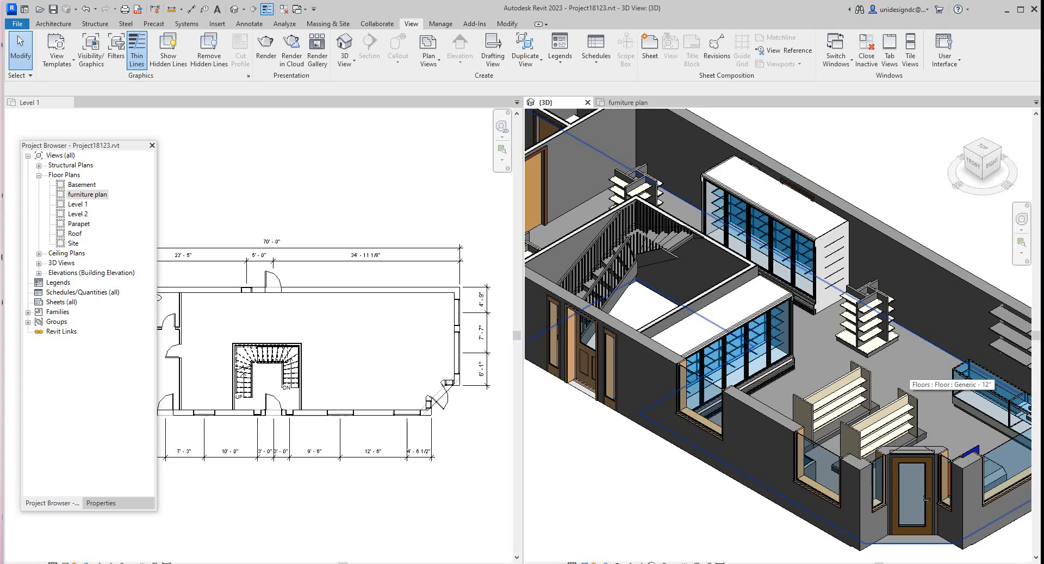
{"action": "left_click", "coordinate": [966, 385]}
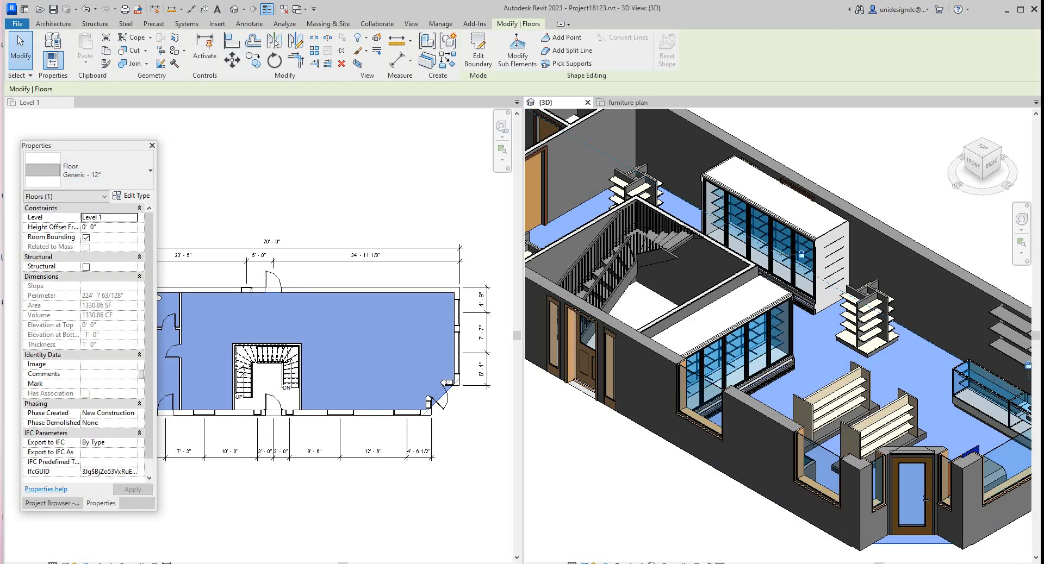
- Duplicate the floor type from Type Properties and name the copy 'Finished floor'
{"action": "left_click", "coordinate": [136, 195]}
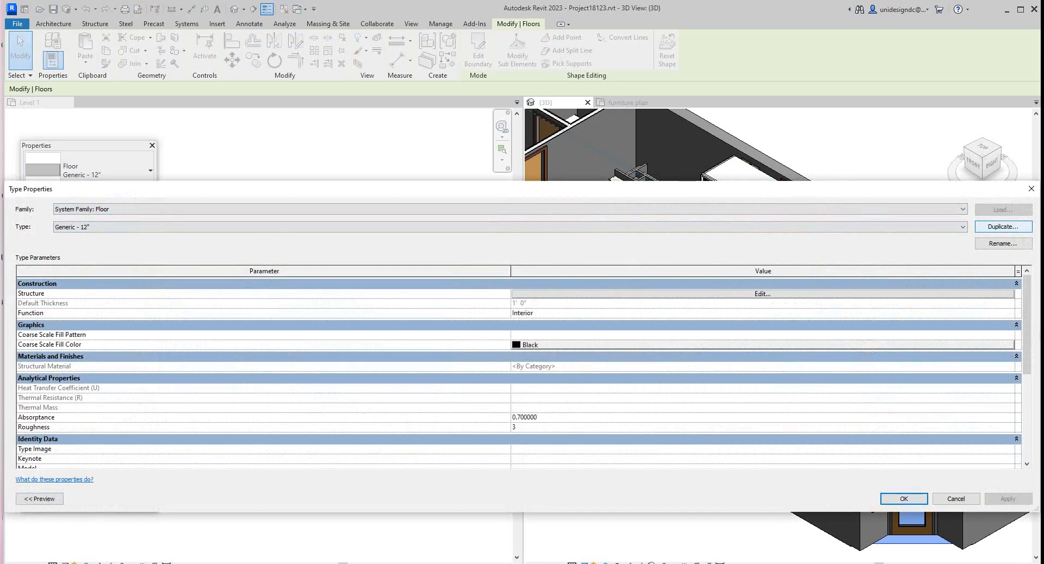
{"action": "left_click", "coordinate": [1002, 226]}
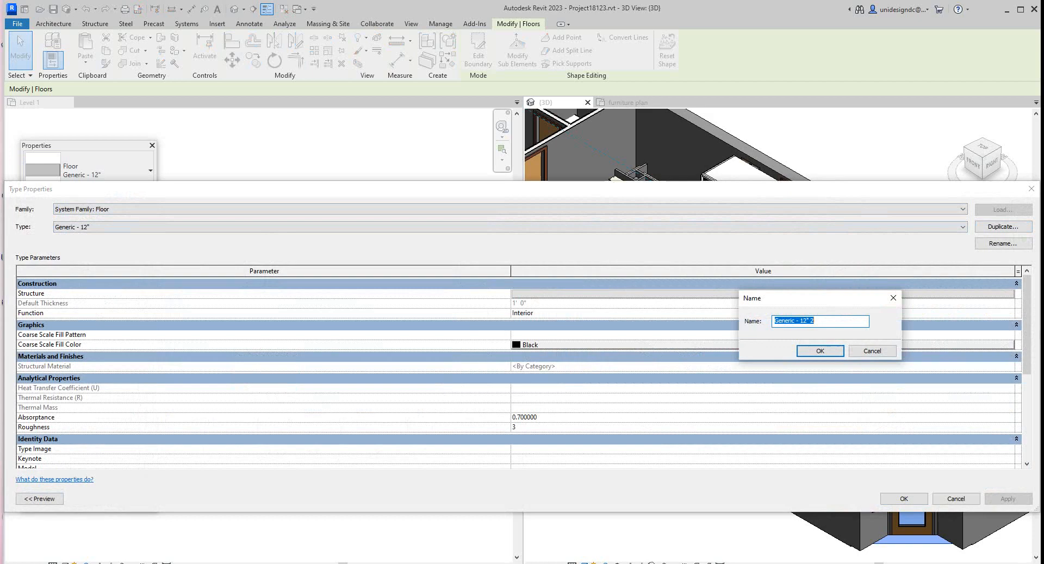
{"action": "type", "text": "Fl"}
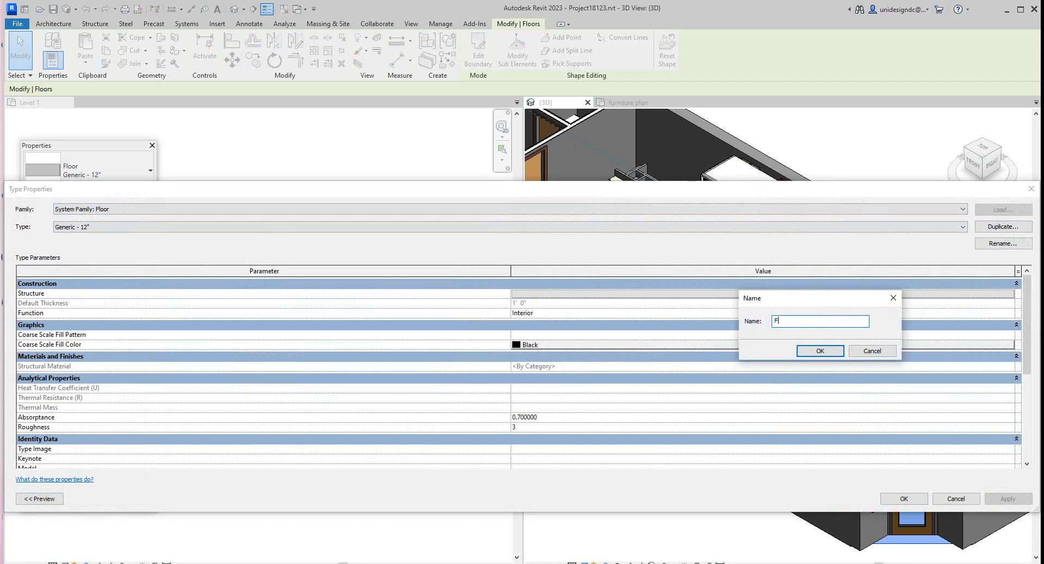
{"action": "type", "text": "inished flo"}
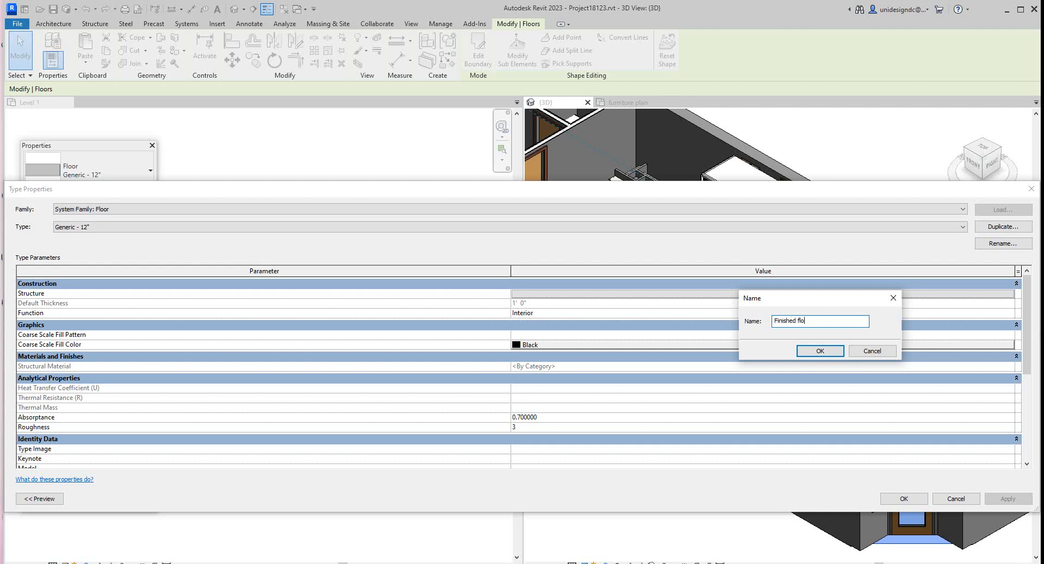
{"action": "type", "text": "or"}
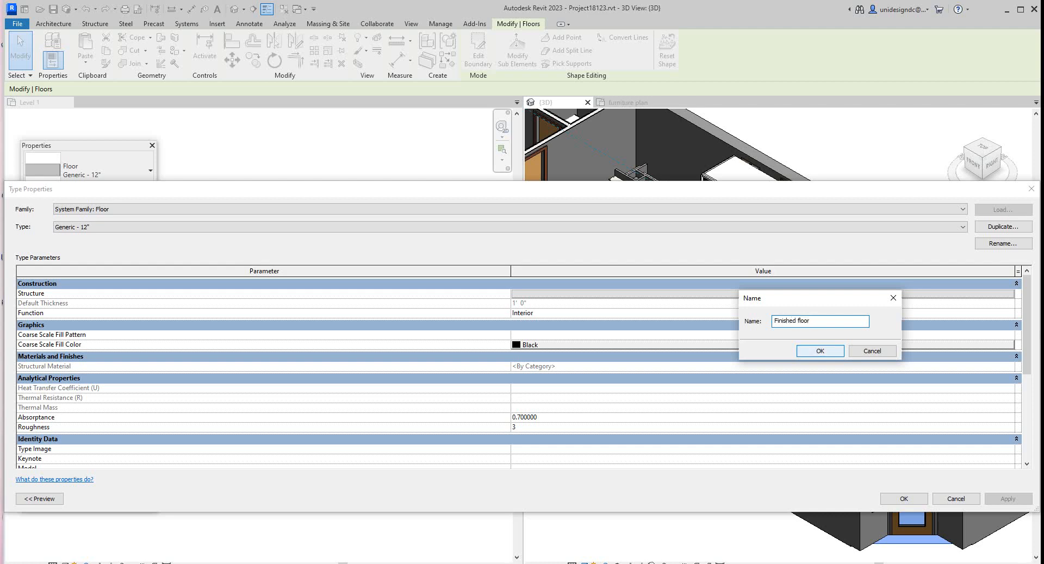
{"action": "left_click", "coordinate": [819, 350]}
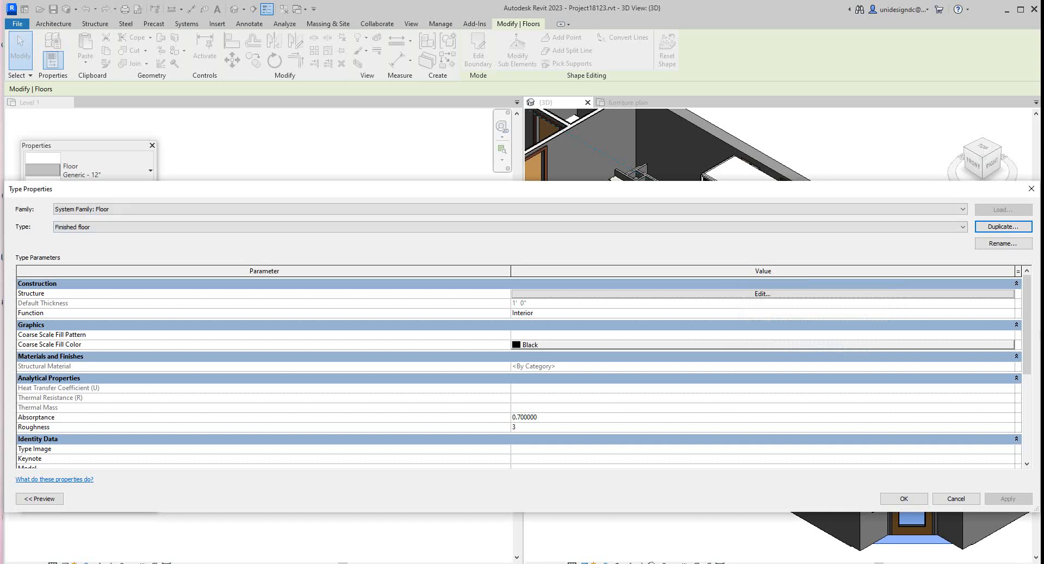
- Insert a new layer above Structure in the floor assembly and browse for its material
{"action": "left_click", "coordinate": [762, 293]}
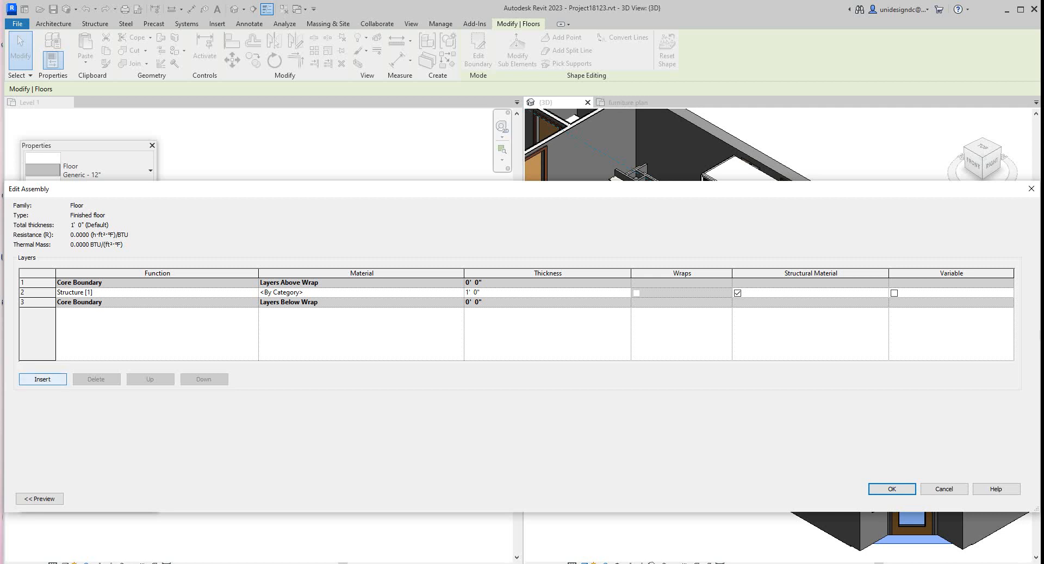
{"action": "left_click", "coordinate": [42, 380]}
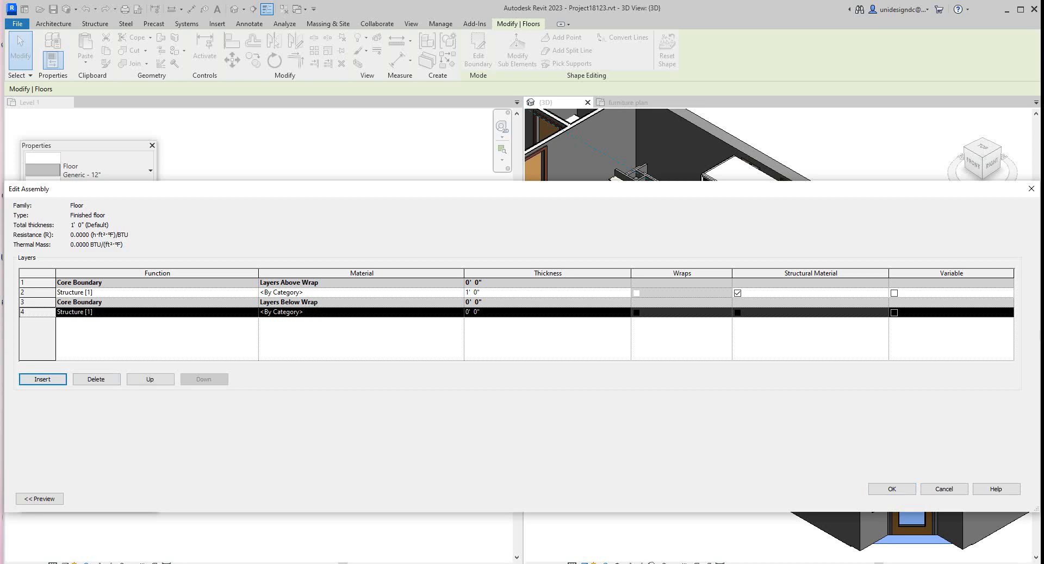
{"action": "left_click", "coordinate": [150, 380]}
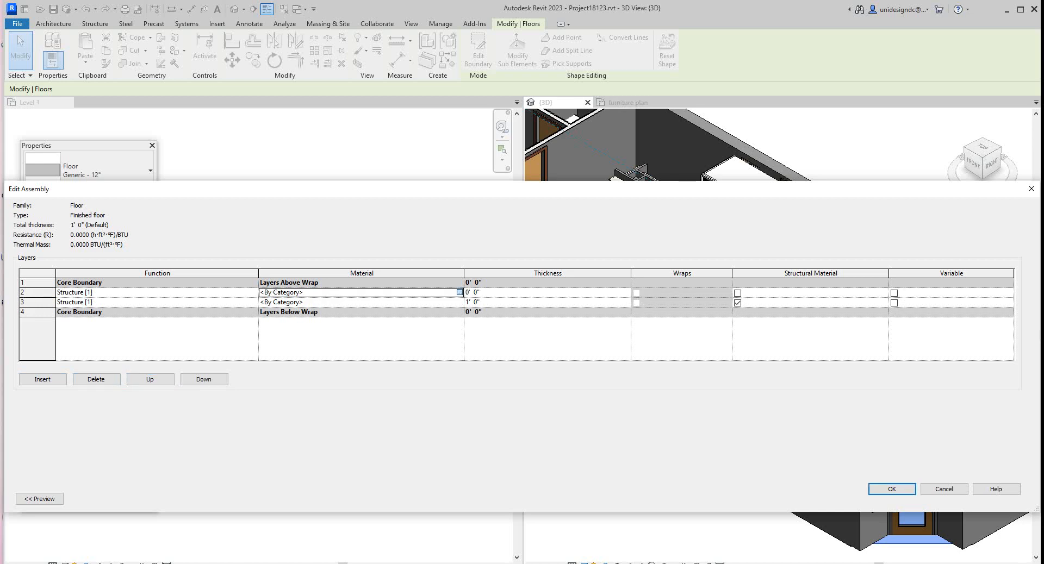
{"action": "left_click", "coordinate": [459, 292]}
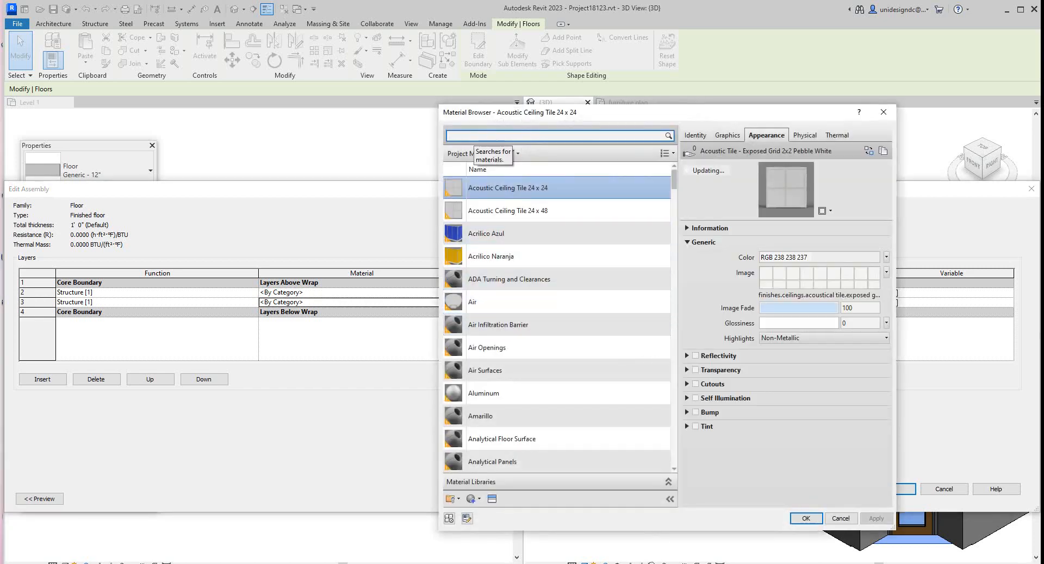
- Search the Material Browser for 'wood' and scroll through the results
{"action": "type", "text": "w"}
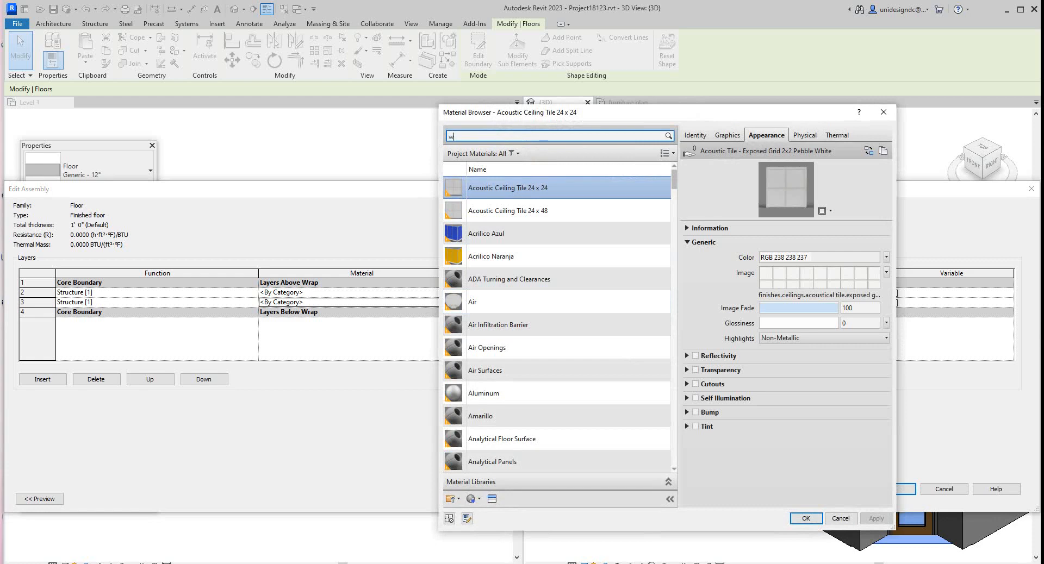
{"action": "type", "text": "oo"}
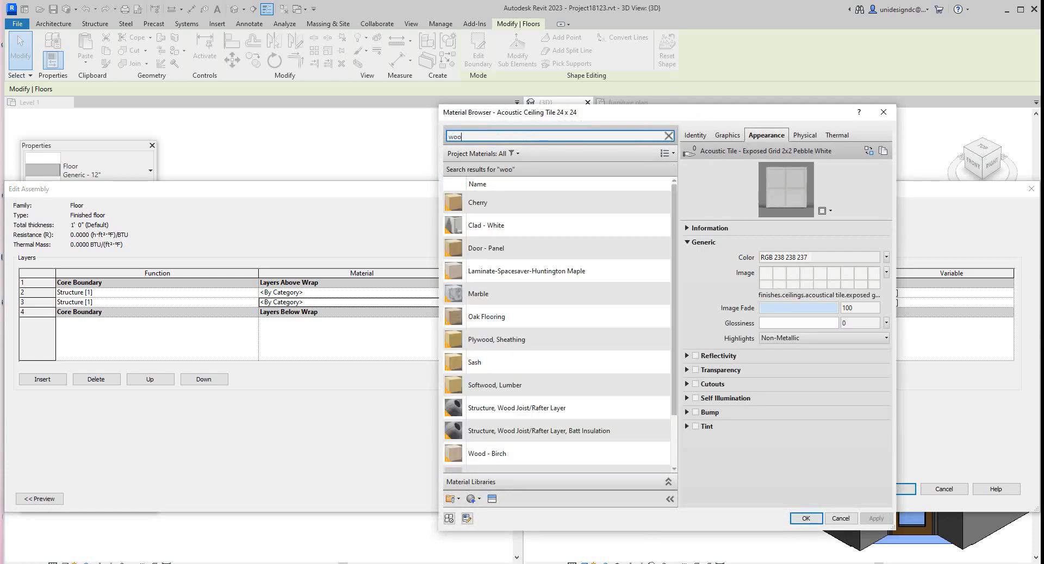
{"action": "left_click", "coordinate": [486, 316]}
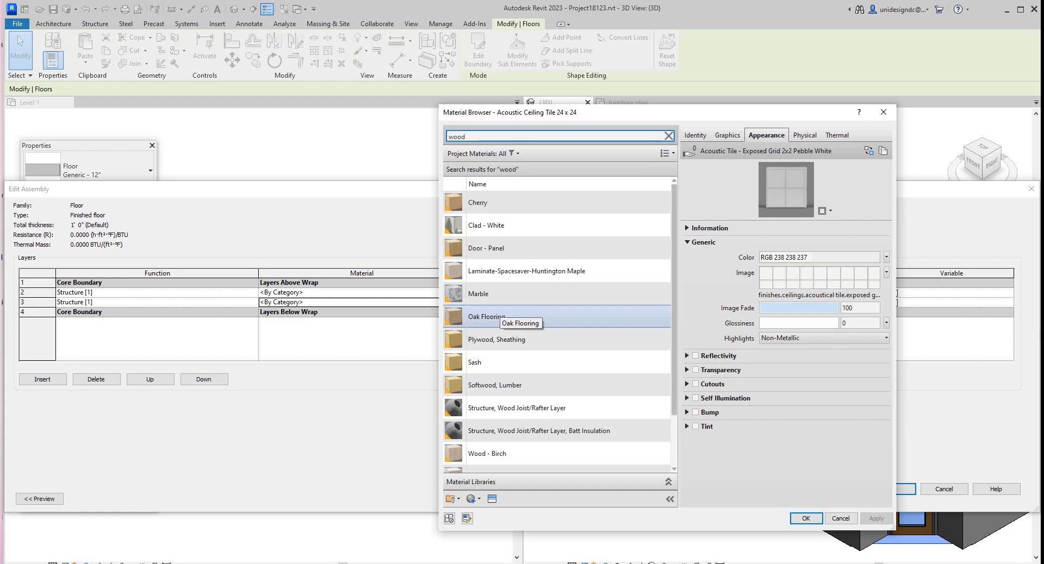
{"action": "left_click", "coordinate": [541, 408]}
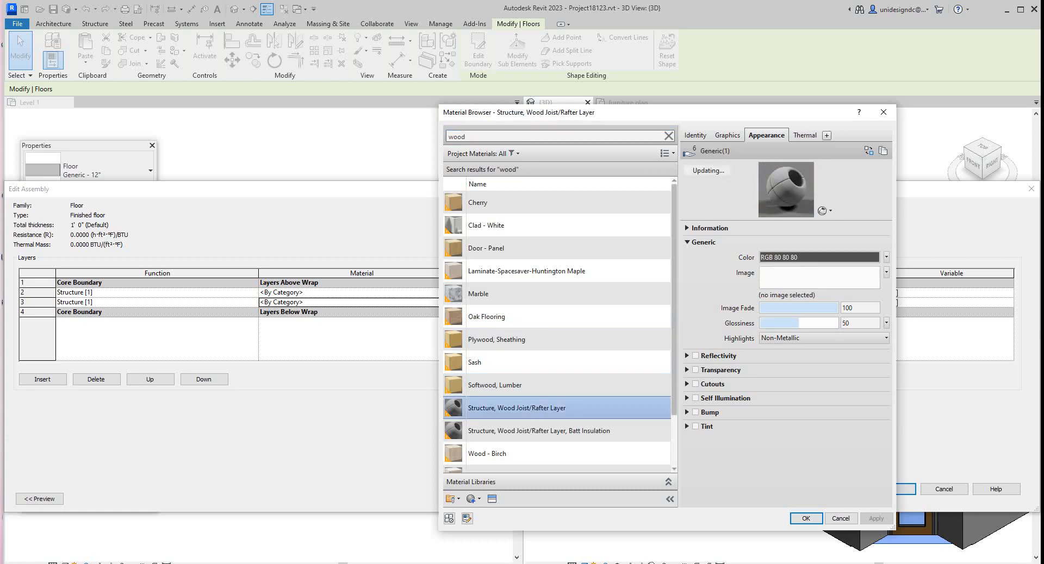
{"action": "scroll", "scroll_direction": "down", "scroll_amount": 3}
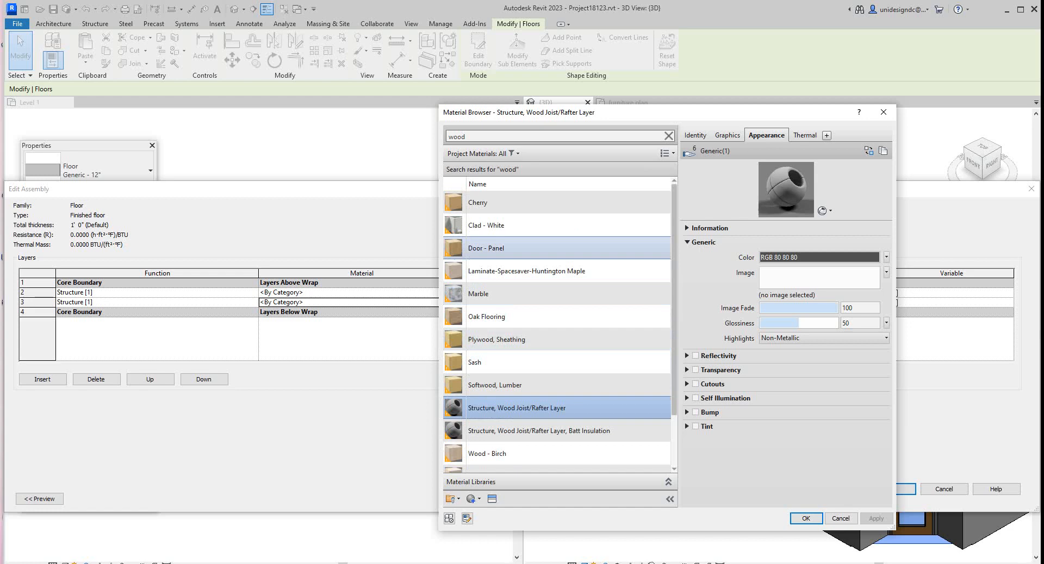
{"action": "scroll", "scroll_direction": "down", "scroll_amount": 3}
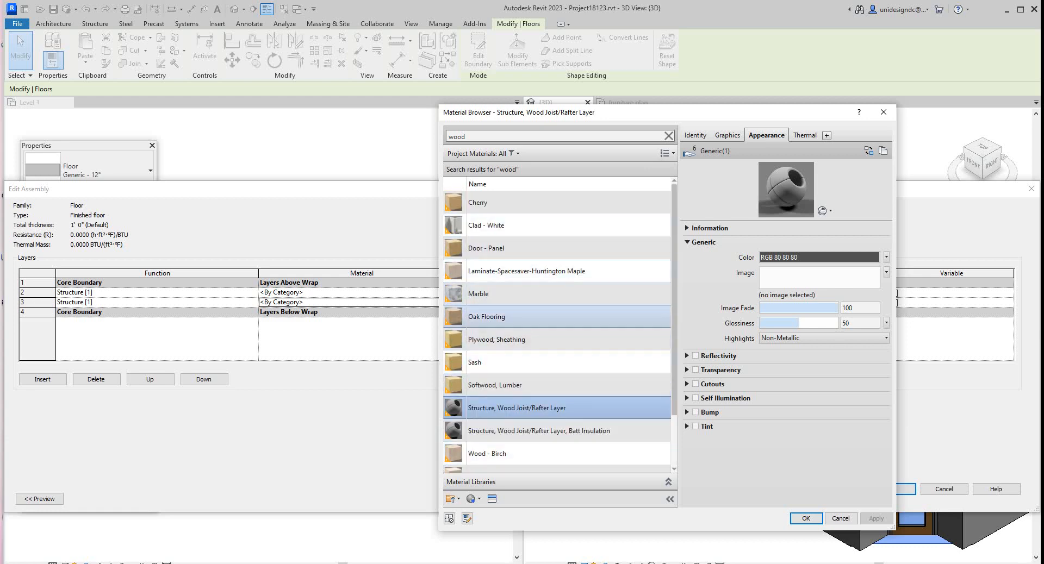
- Compare Oak Flooring, Wood - Birch and Wood - Cherry, then apply Wood - Cherry
{"action": "left_click", "coordinate": [486, 316]}
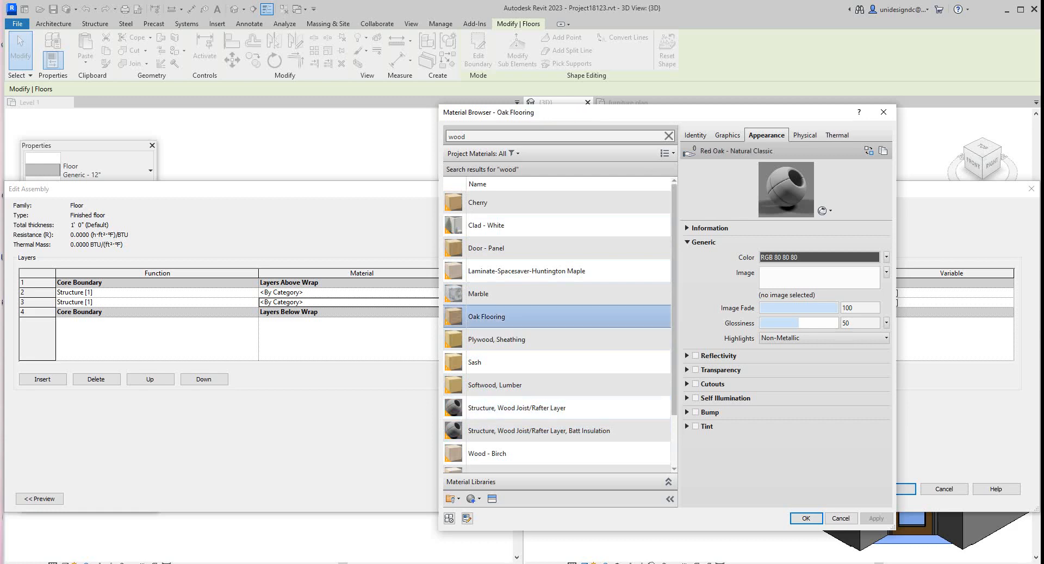
{"action": "left_click", "coordinate": [494, 385]}
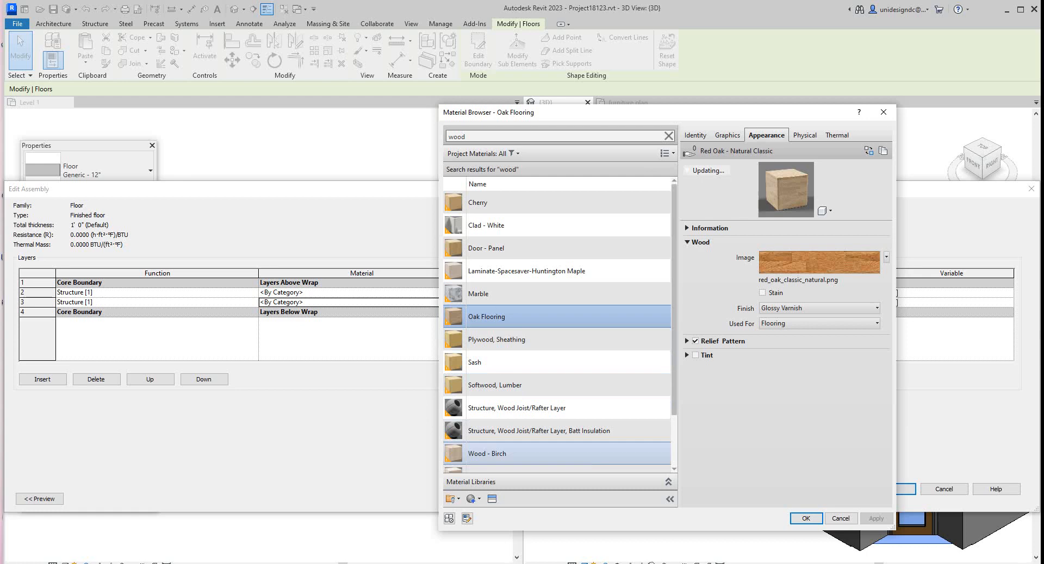
{"action": "left_click", "coordinate": [497, 453]}
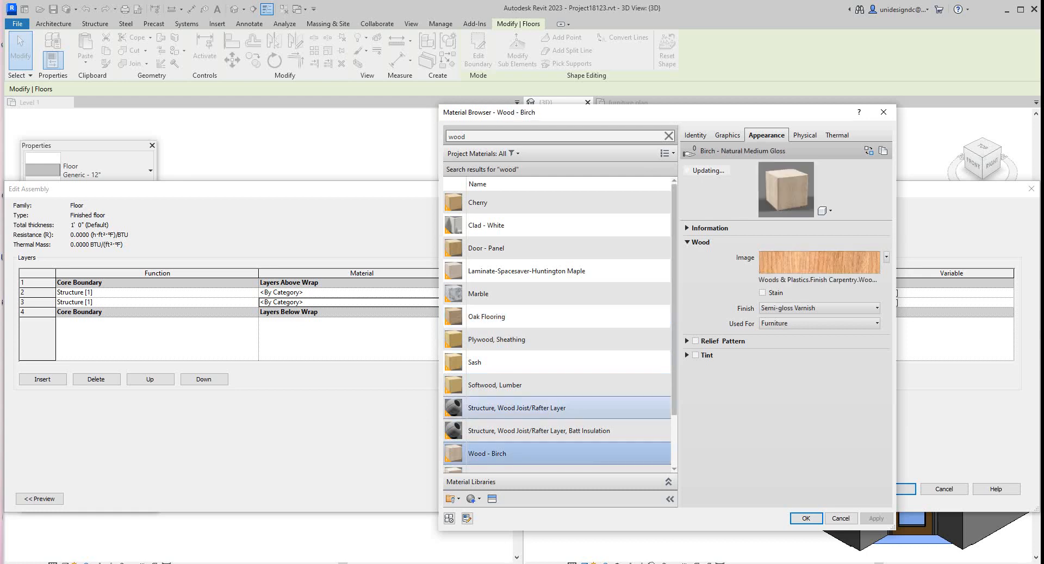
{"action": "scroll", "scroll_direction": "down", "scroll_amount": 3}
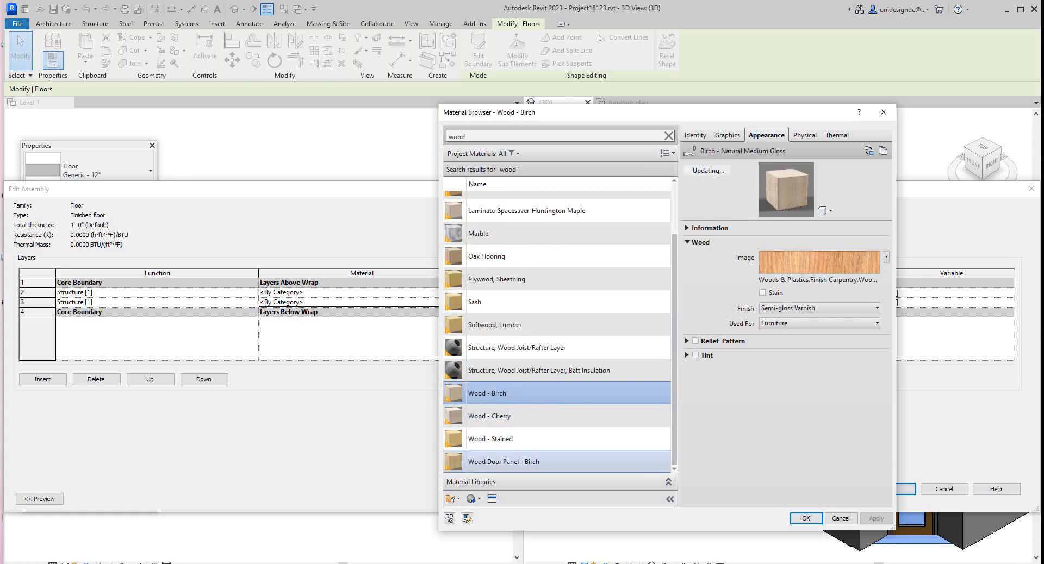
{"action": "left_click", "coordinate": [491, 415]}
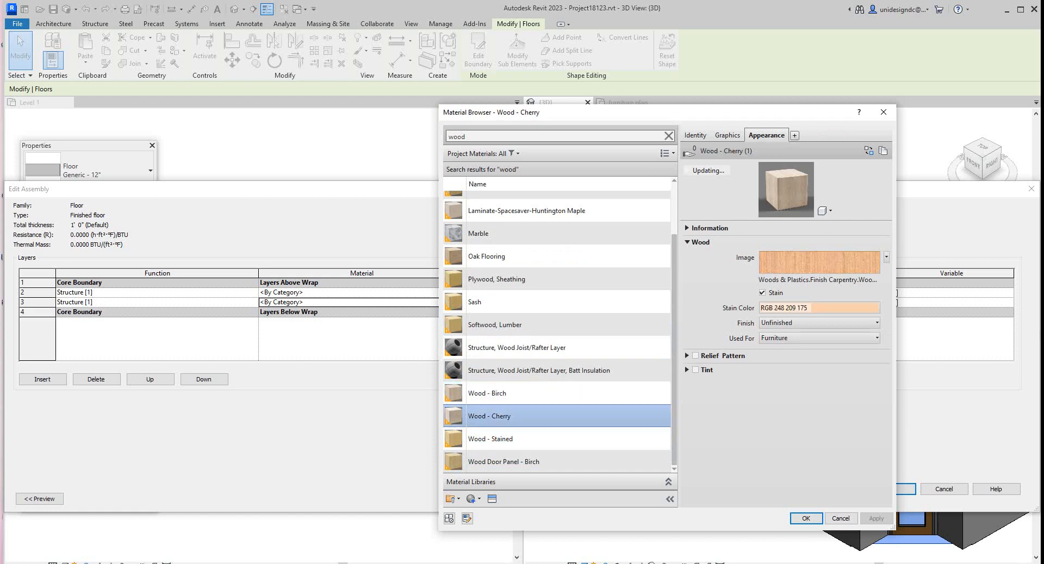
{"action": "left_click", "coordinate": [504, 461]}
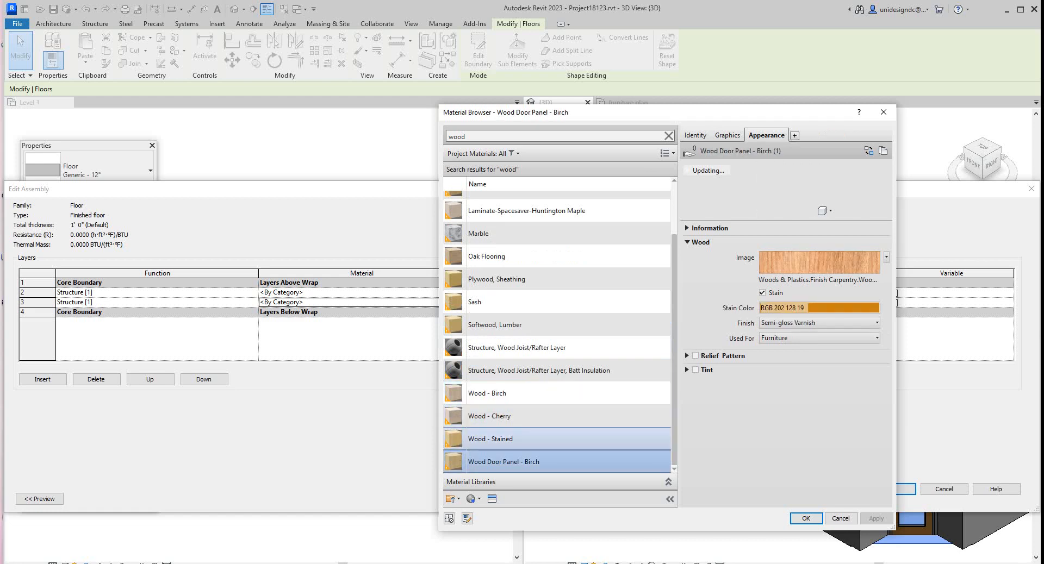
{"action": "left_click", "coordinate": [490, 416]}
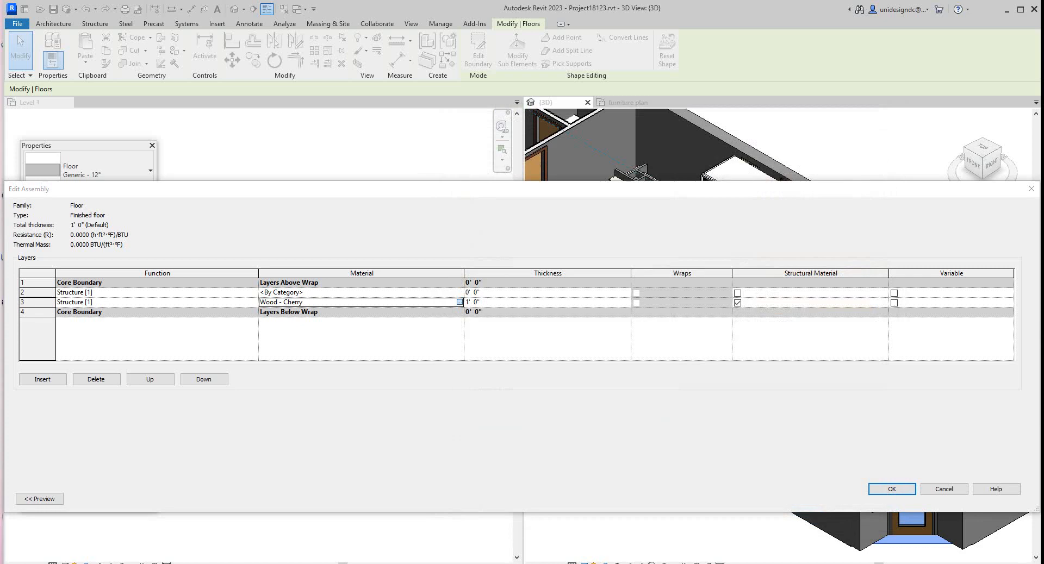
- Replace the lower structure layer's Wood - Cherry material with Wood - Birch
{"action": "left_click", "coordinate": [458, 302]}
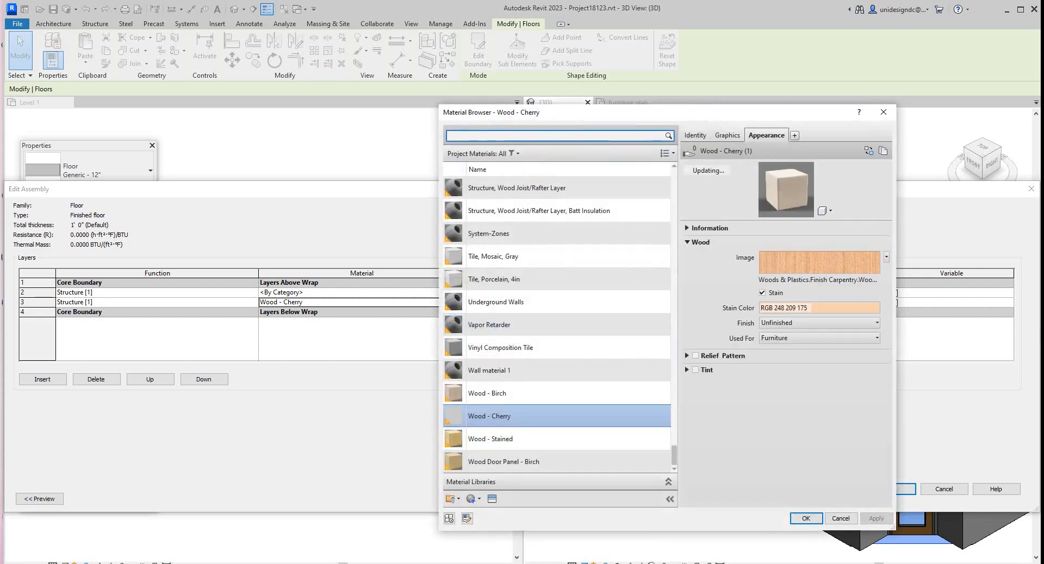
{"action": "mouse_move", "coordinate": [489, 371]}
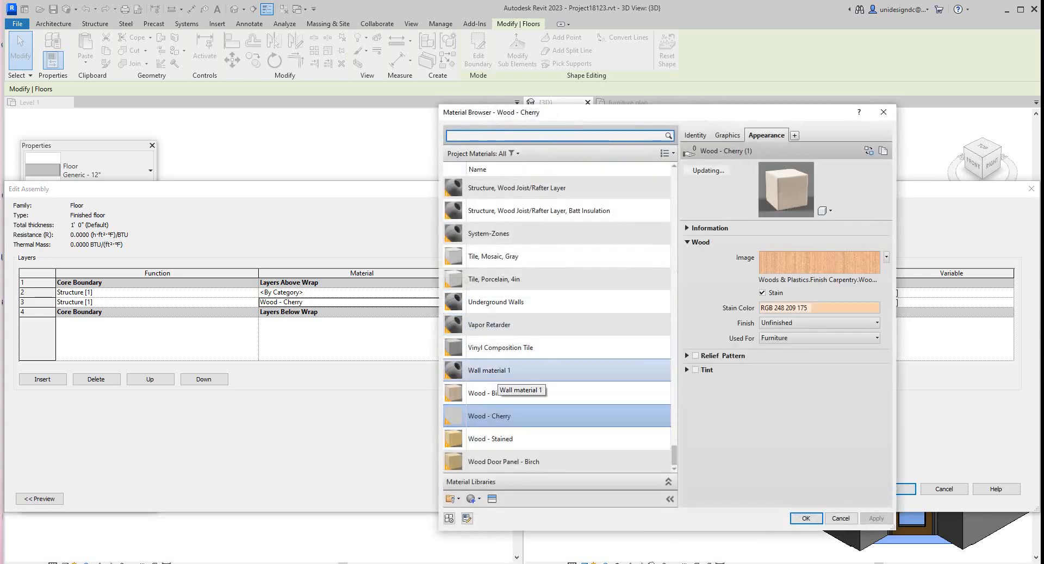
{"action": "scroll", "scroll_direction": "down", "scroll_amount": 3}
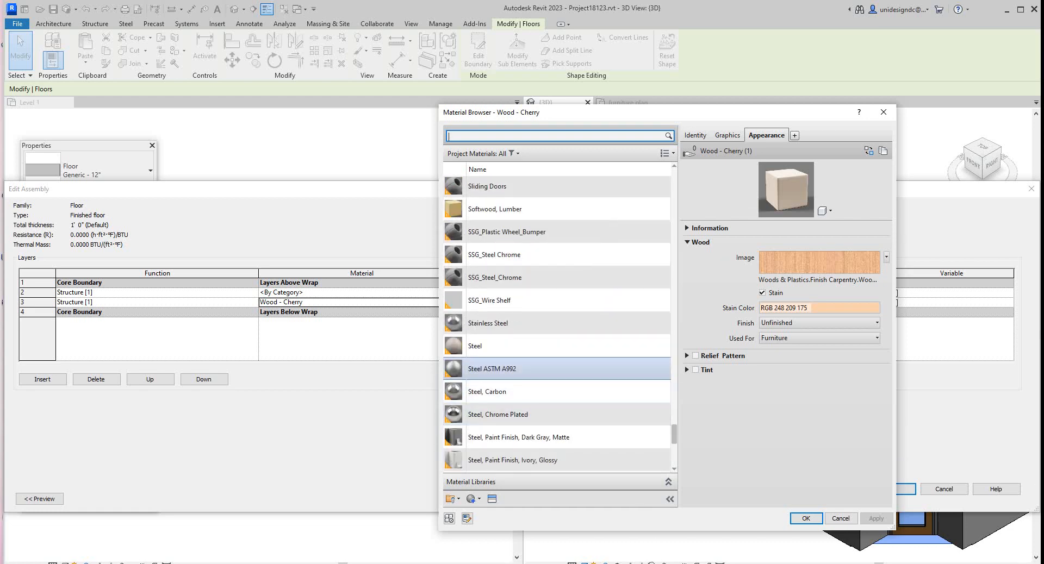
{"action": "scroll", "scroll_direction": "down", "scroll_amount": 3}
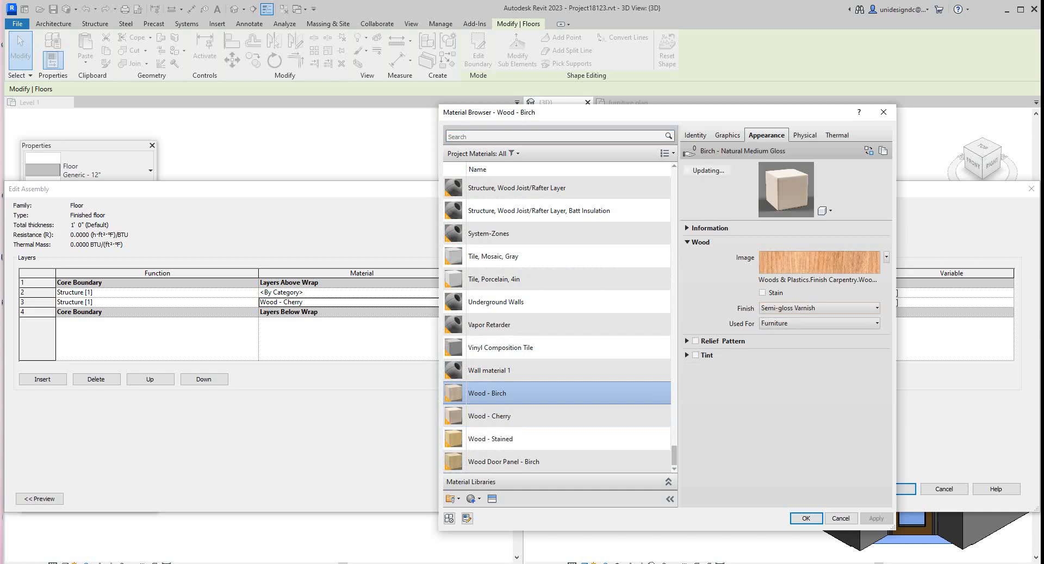
{"action": "left_click", "coordinate": [805, 518]}
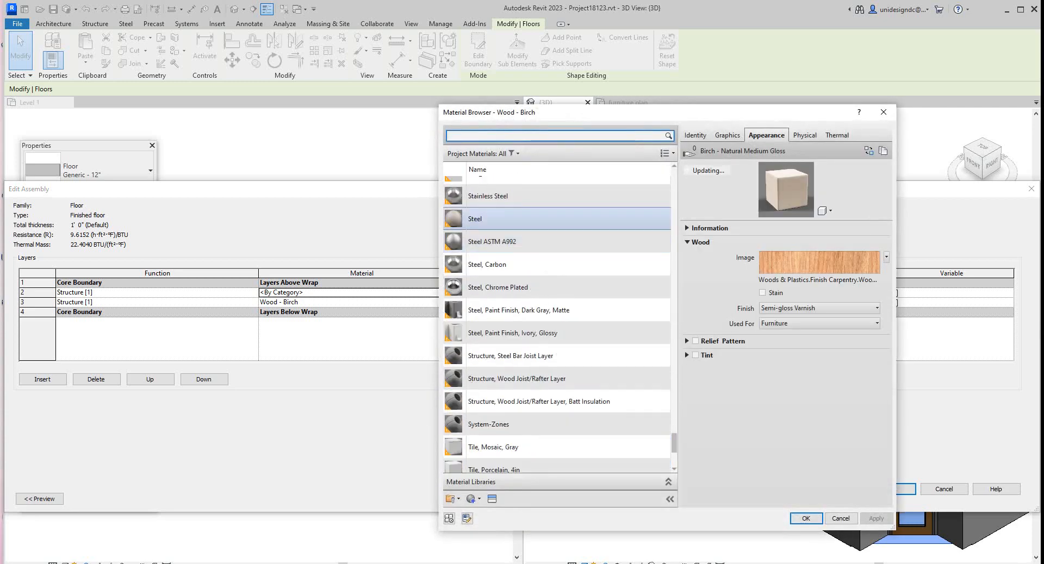
- Search 'marble', select Marble, and set its cut pattern to Crosshatch
{"action": "type", "text": "marble"}
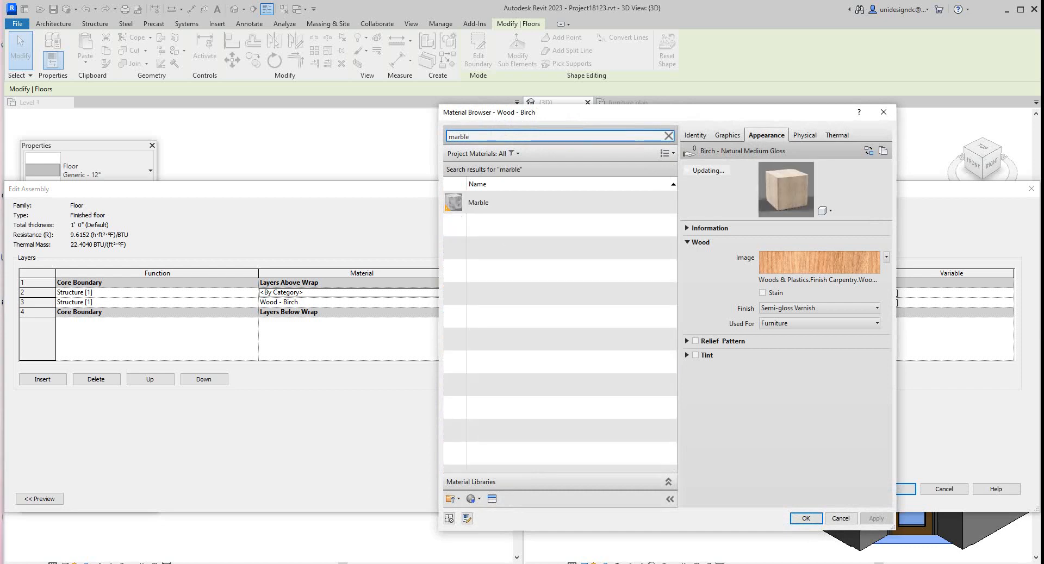
{"action": "left_click", "coordinate": [478, 203]}
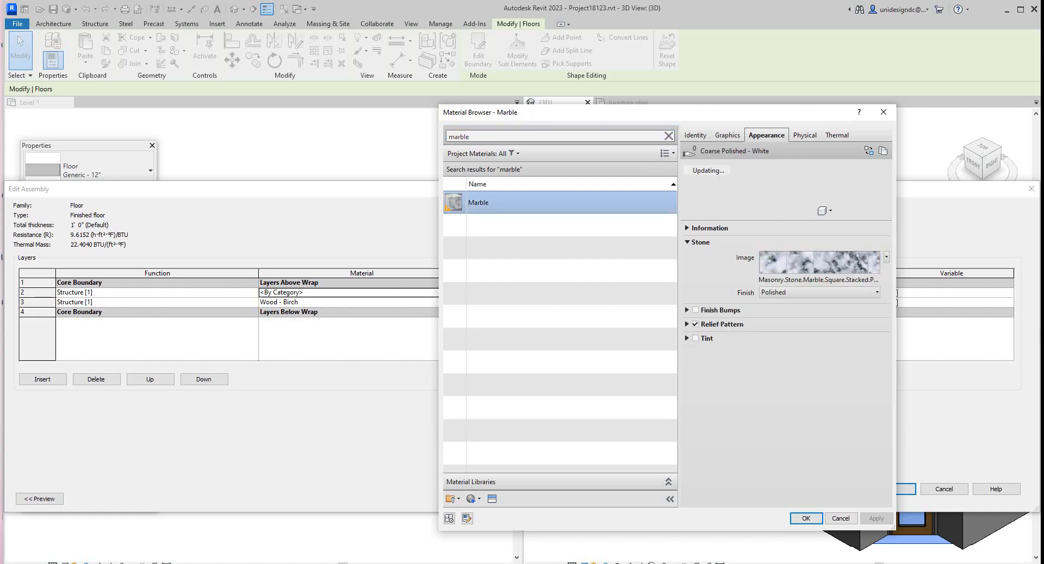
{"action": "left_click", "coordinate": [727, 135]}
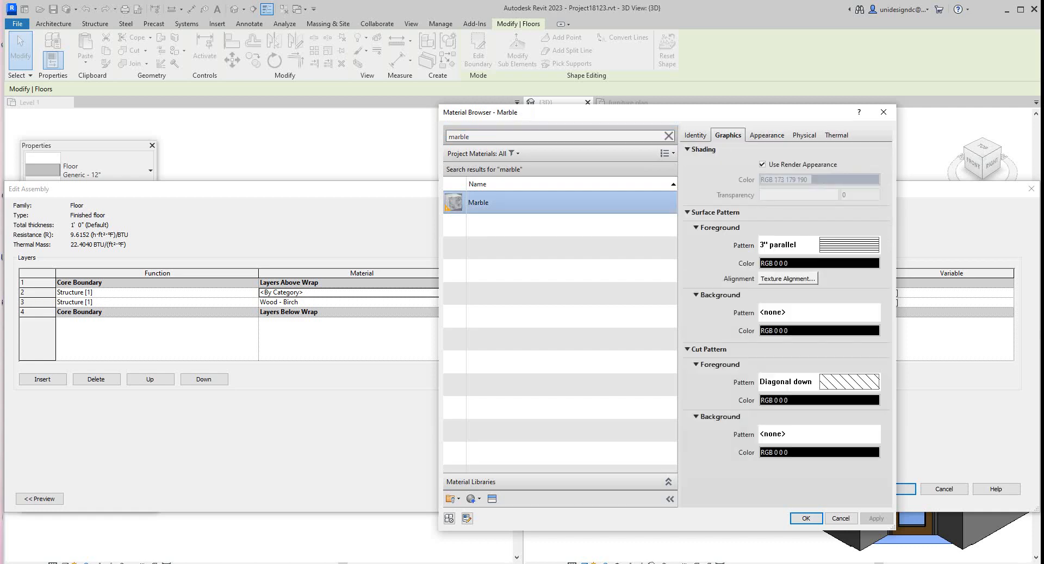
{"action": "left_click", "coordinate": [765, 135]}
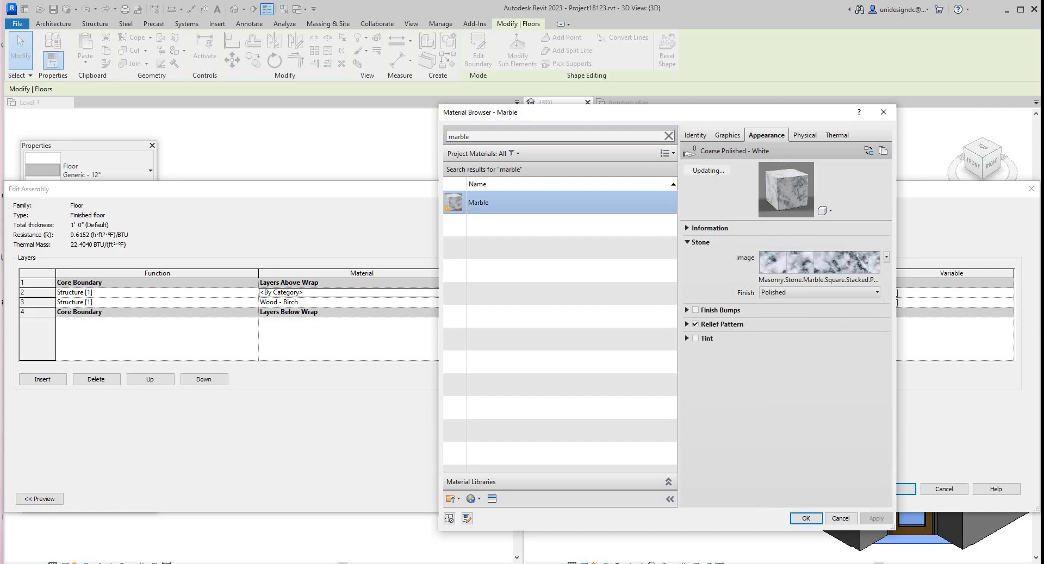
{"action": "left_click", "coordinate": [695, 324]}
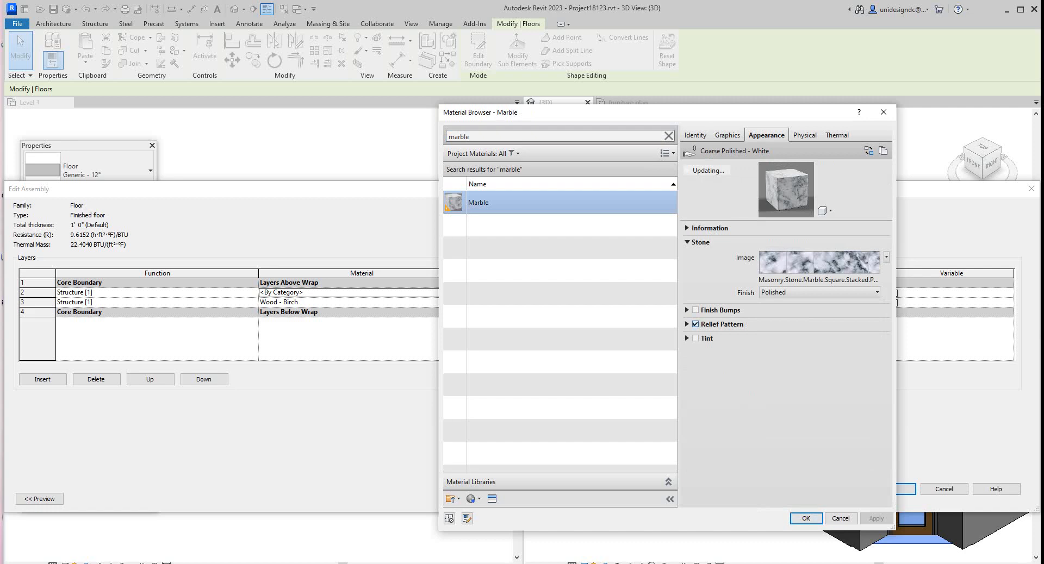
{"action": "left_click", "coordinate": [727, 134]}
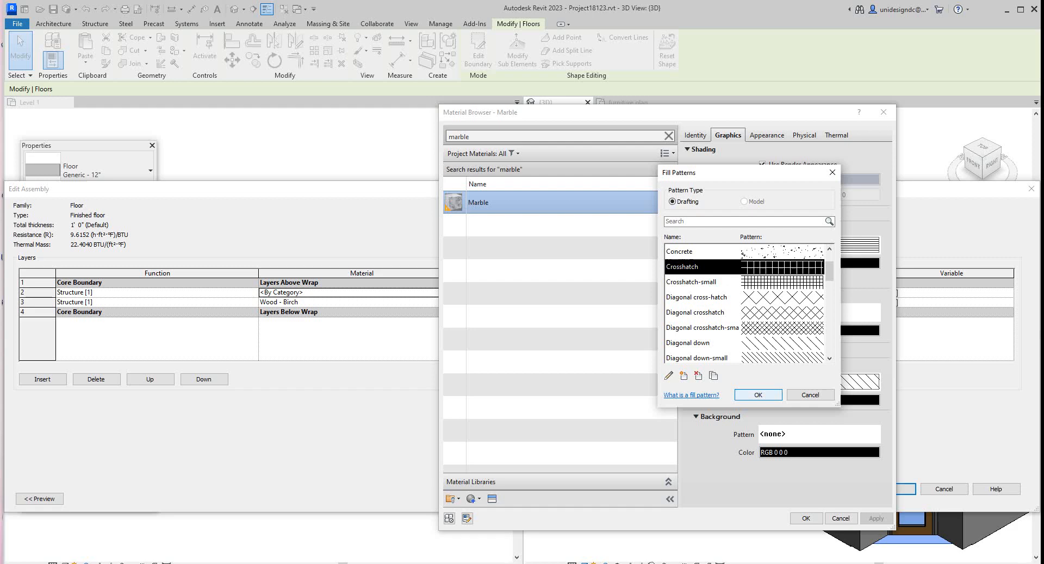
{"action": "left_click", "coordinate": [668, 375]}
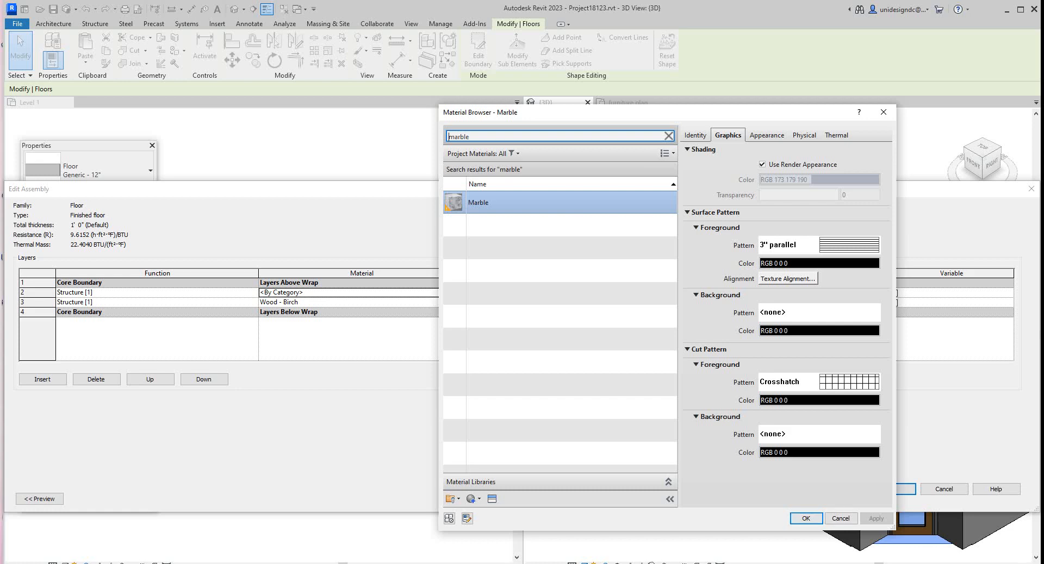
- Apply Marble to the top layer, then set thicknesses to 10" Wood - Birch and 2" Marble
{"action": "left_click", "coordinate": [805, 519]}
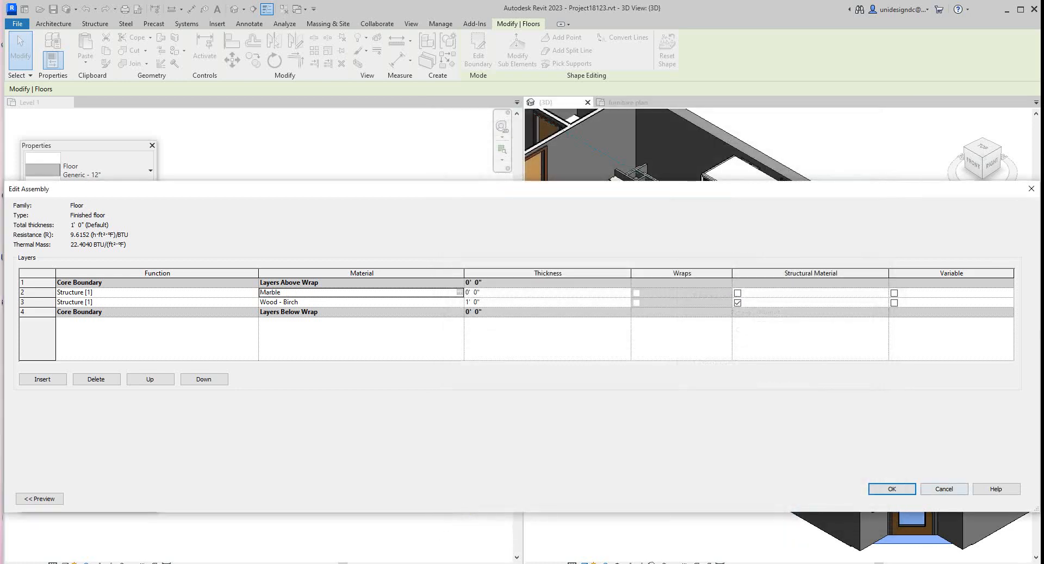
{"action": "left_click", "coordinate": [890, 489]}
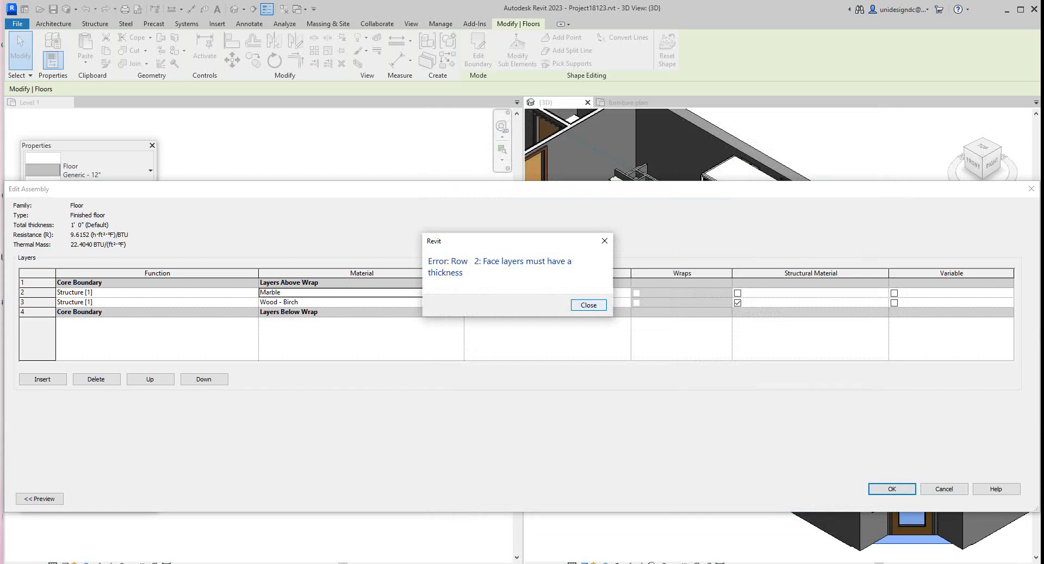
{"action": "left_click", "coordinate": [588, 305]}
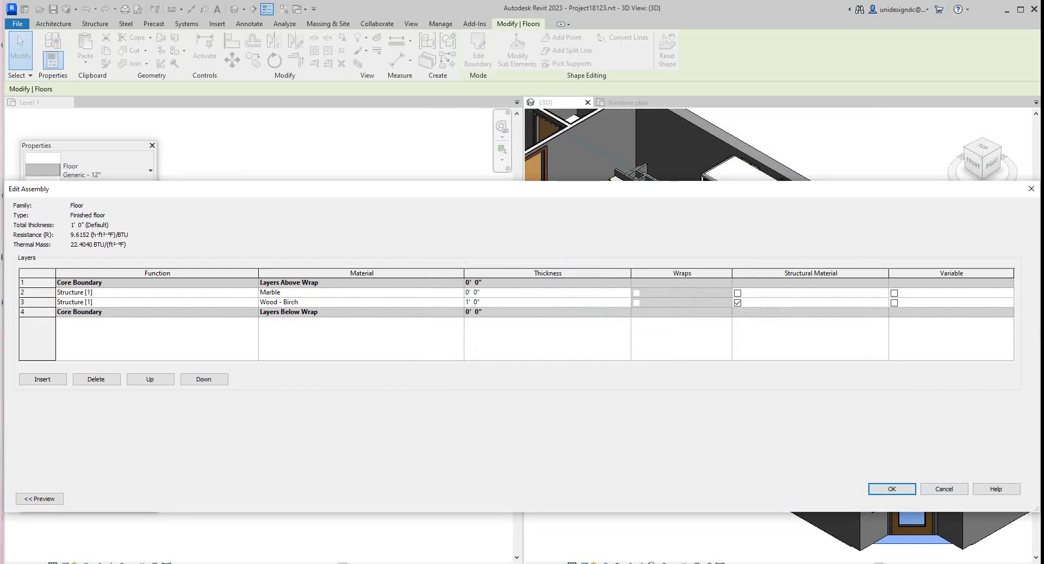
{"action": "left_click", "coordinate": [546, 303]}
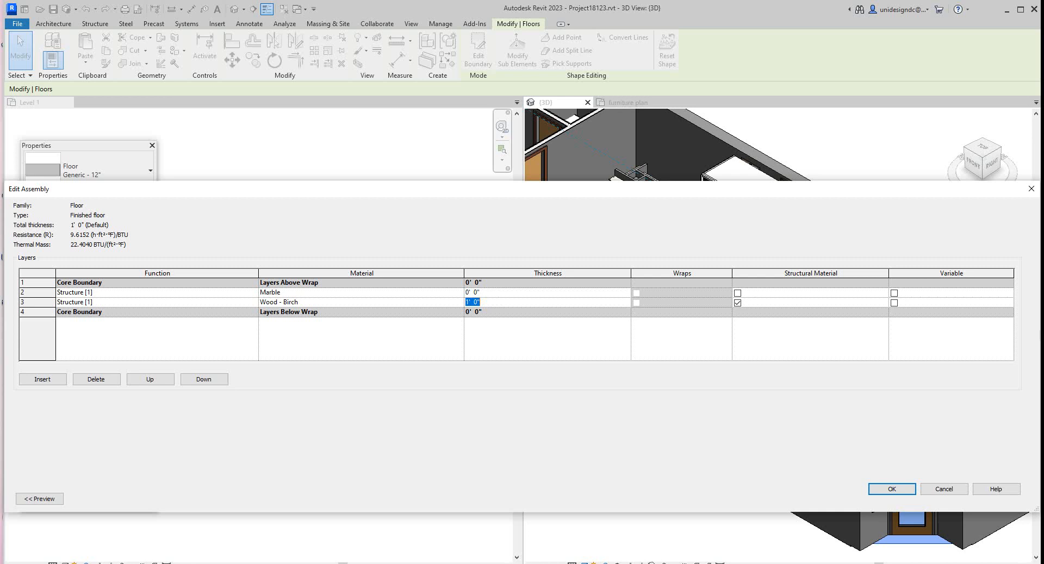
{"action": "type", "text": "10\""}
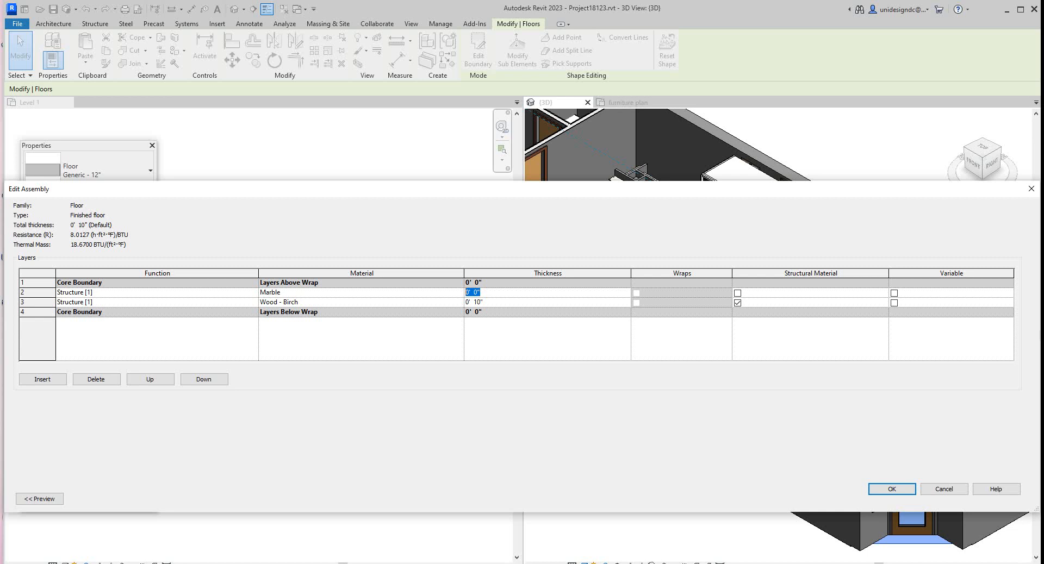
{"action": "type", "text": "2"}
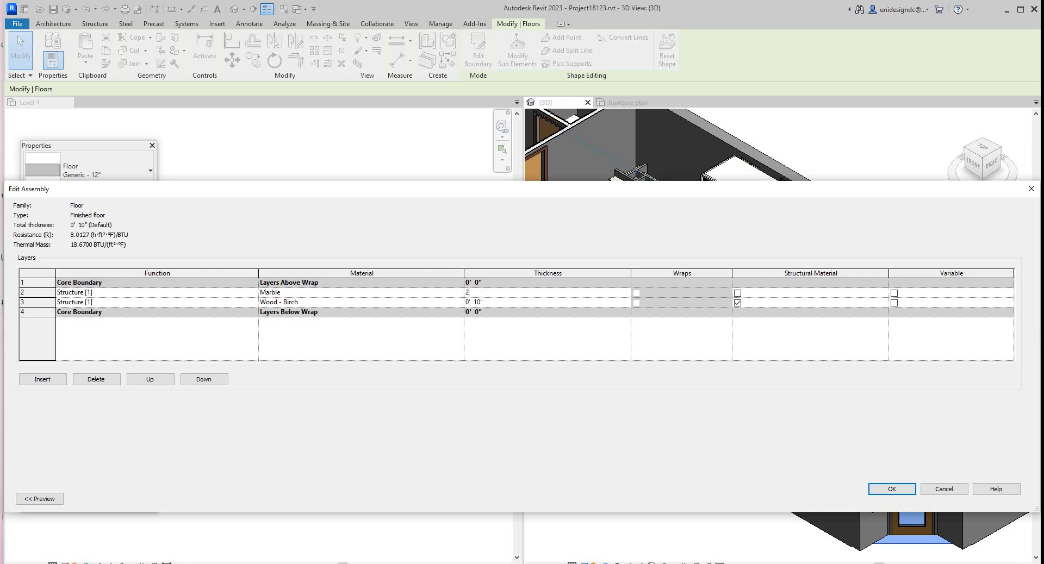
{"action": "type", "text": "2\""}
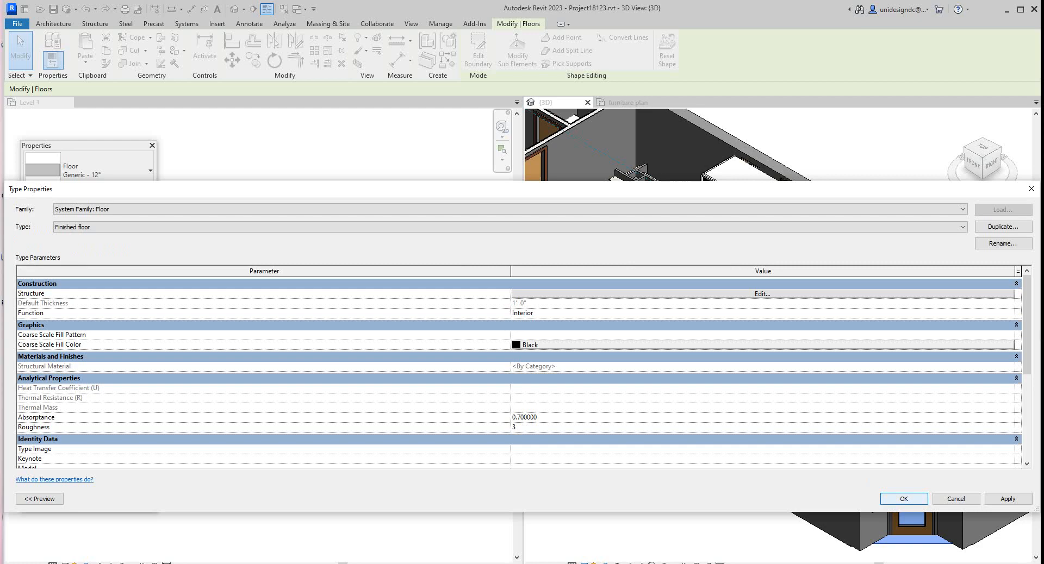
- Accept the type changes, then reopen the Finished floor layer editor with its section preview
{"action": "left_click", "coordinate": [902, 499]}
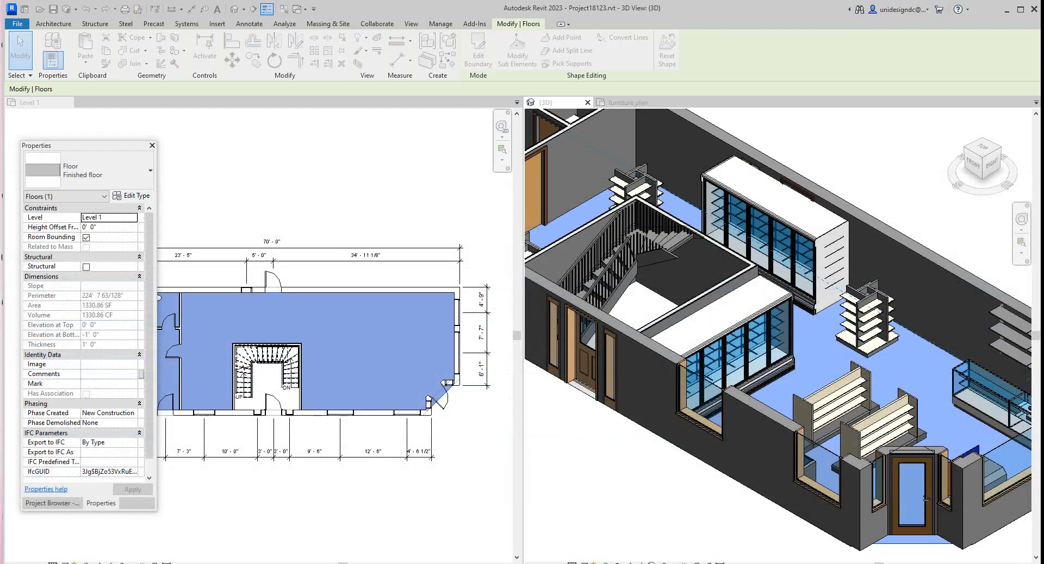
{"action": "left_click", "coordinate": [133, 196]}
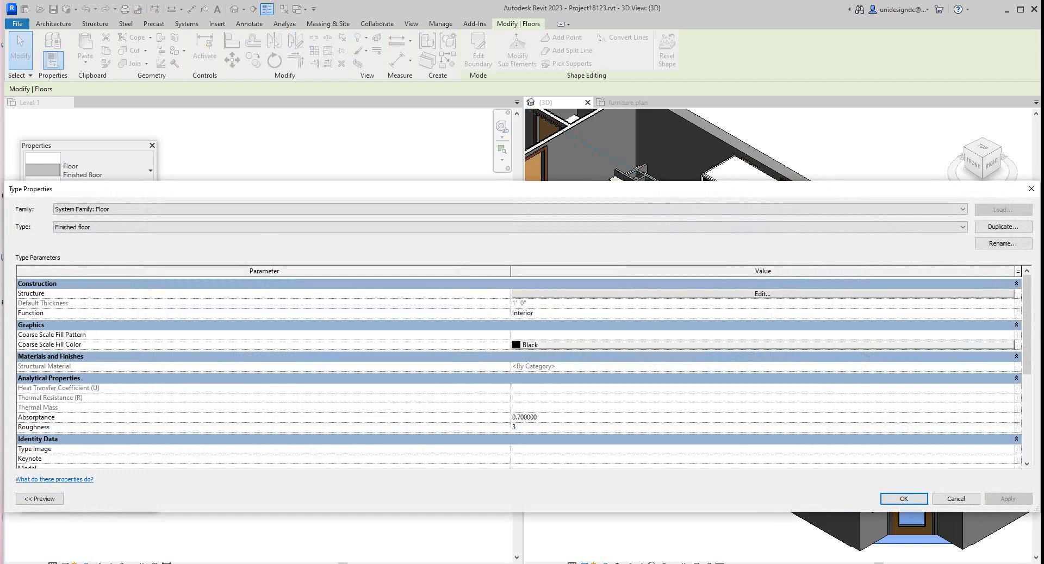
{"action": "left_click", "coordinate": [761, 293]}
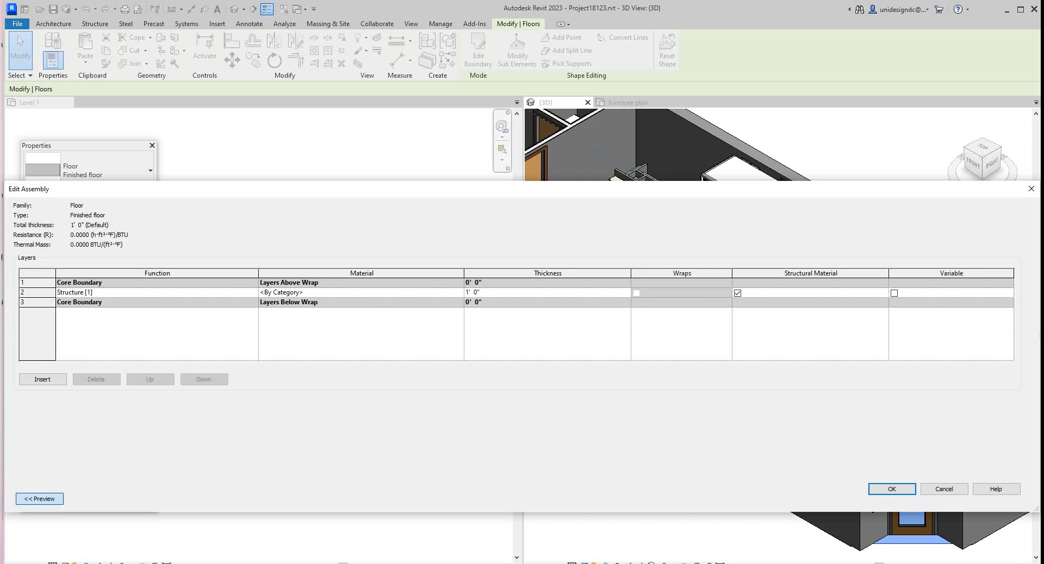
{"action": "left_click", "coordinate": [39, 499]}
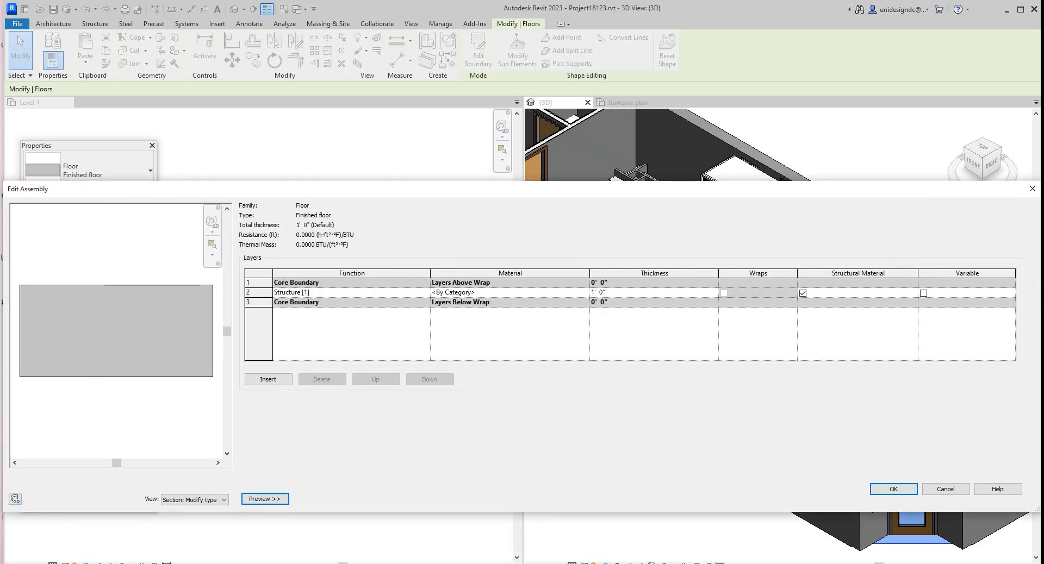
- Insert a layer above the structure and assign it the Oak Flooring material
{"action": "left_click", "coordinate": [267, 380]}
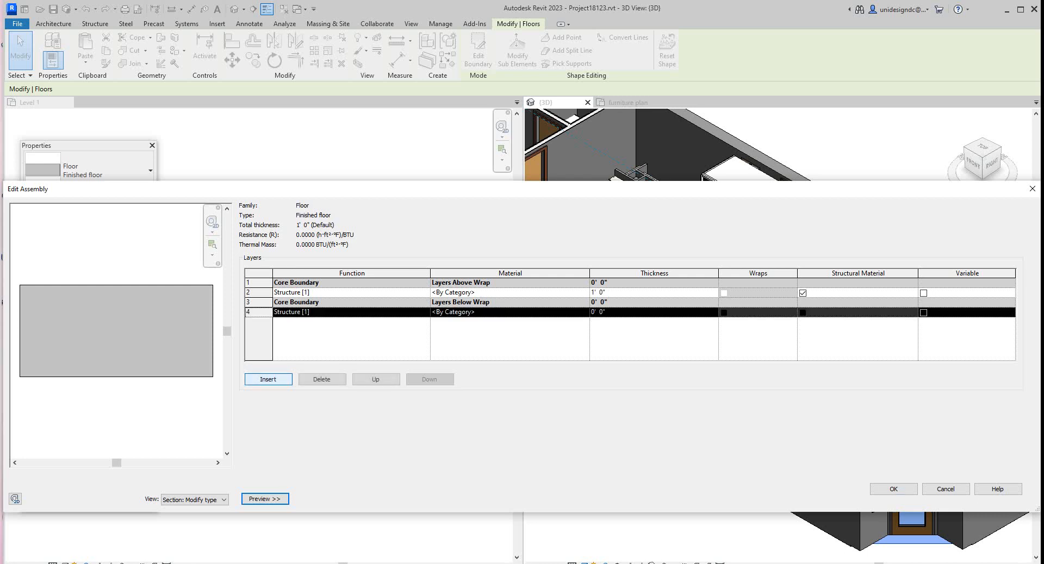
{"action": "left_click", "coordinate": [376, 380]}
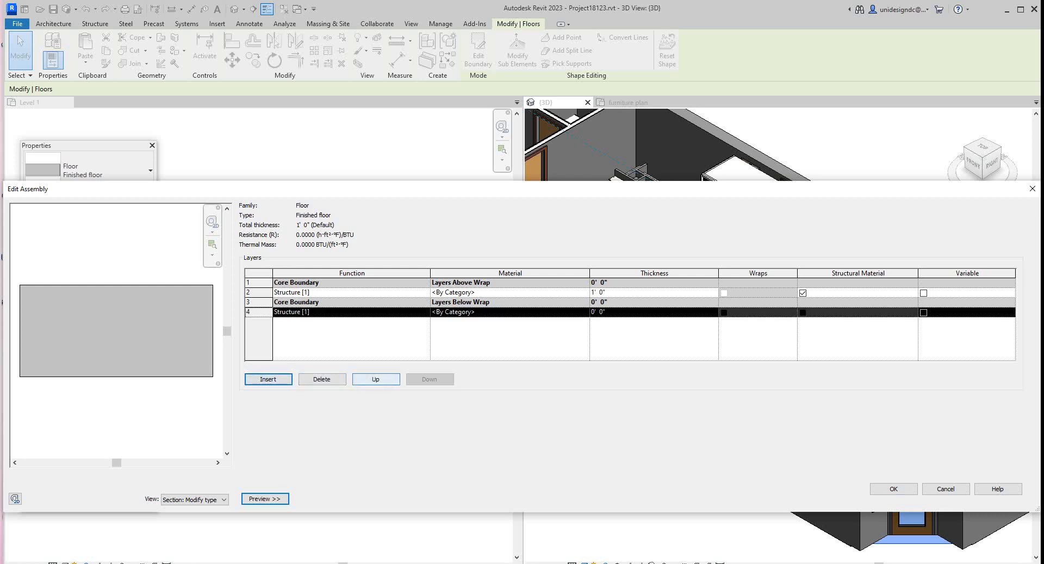
{"action": "left_click", "coordinate": [376, 380]}
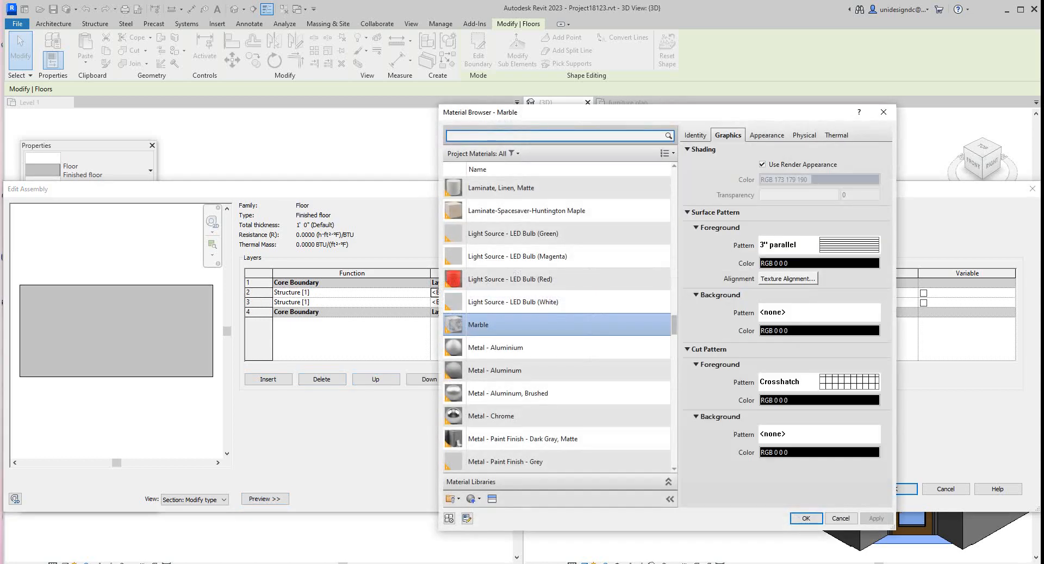
{"action": "scroll", "scroll_direction": "down", "scroll_amount": 3}
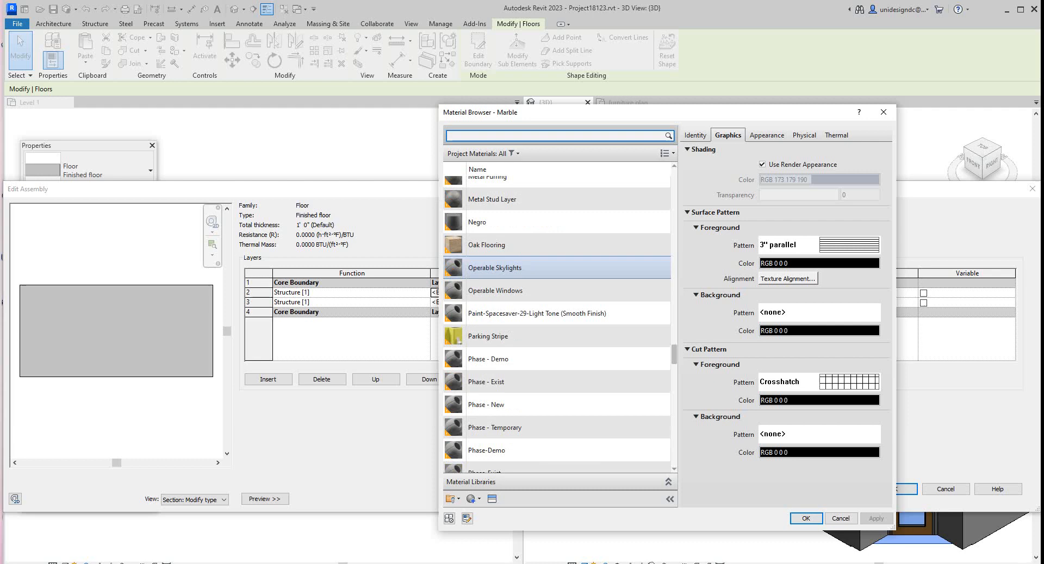
{"action": "scroll", "scroll_direction": "down", "scroll_amount": 3}
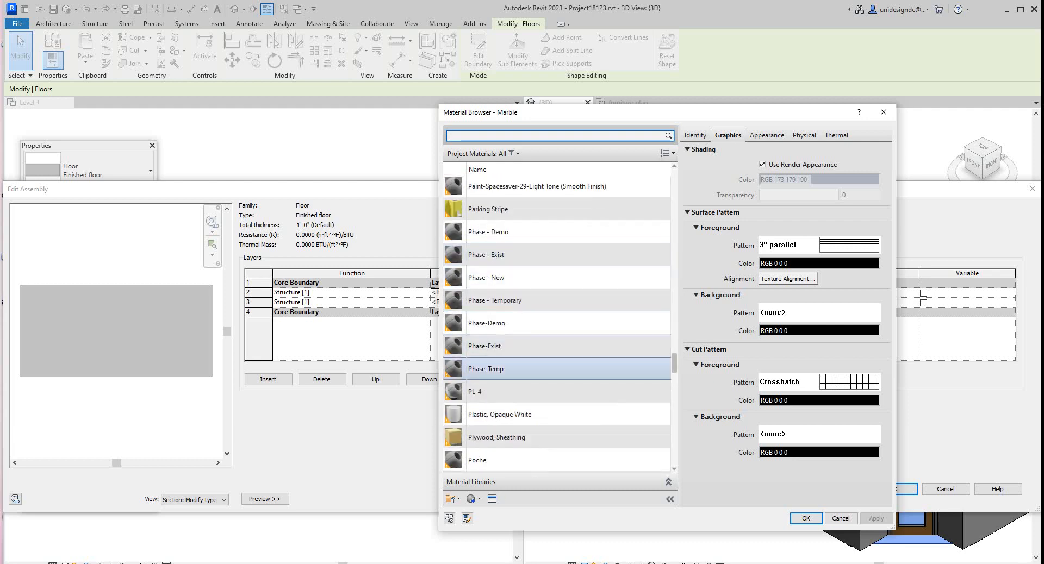
{"action": "left_click", "coordinate": [474, 391]}
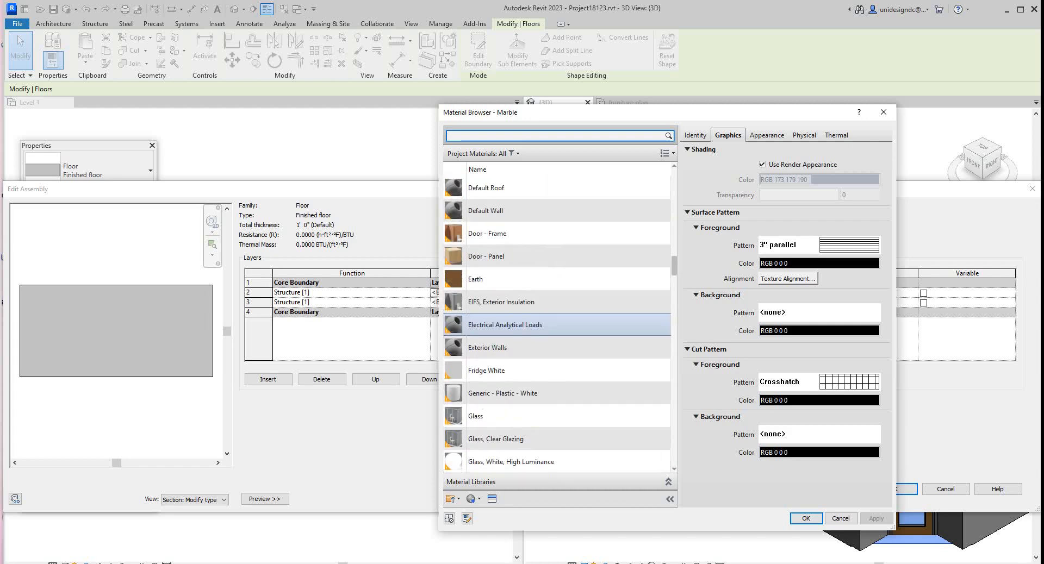
{"action": "scroll", "scroll_direction": "down", "scroll_amount": 3}
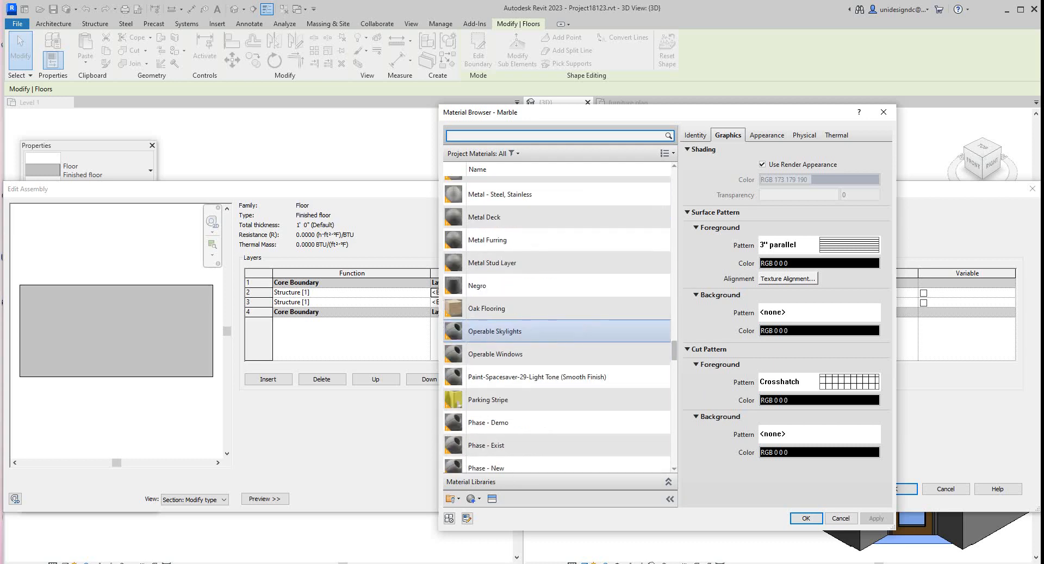
{"action": "left_click", "coordinate": [486, 301]}
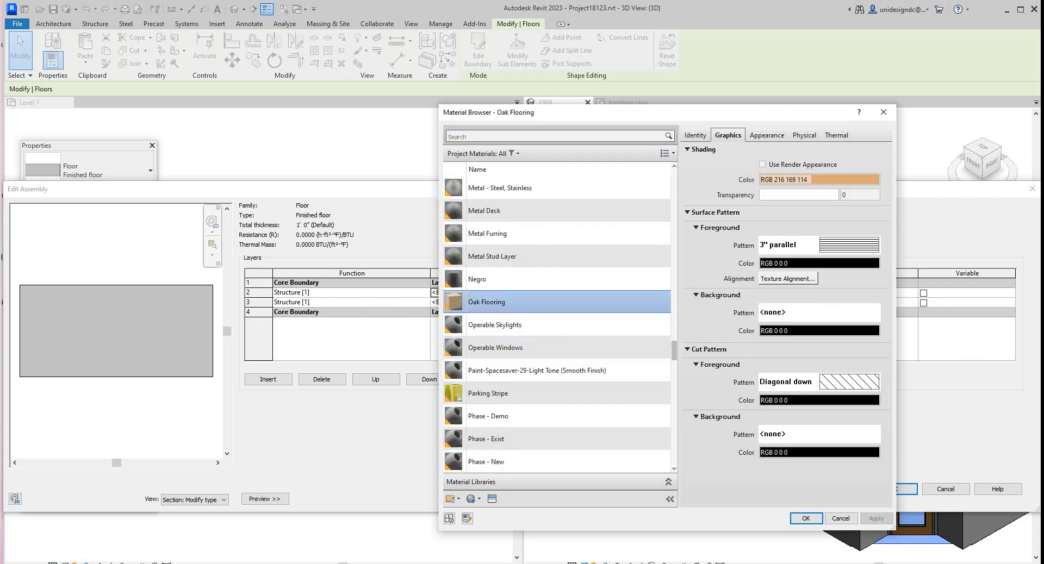
{"action": "left_click", "coordinate": [805, 518]}
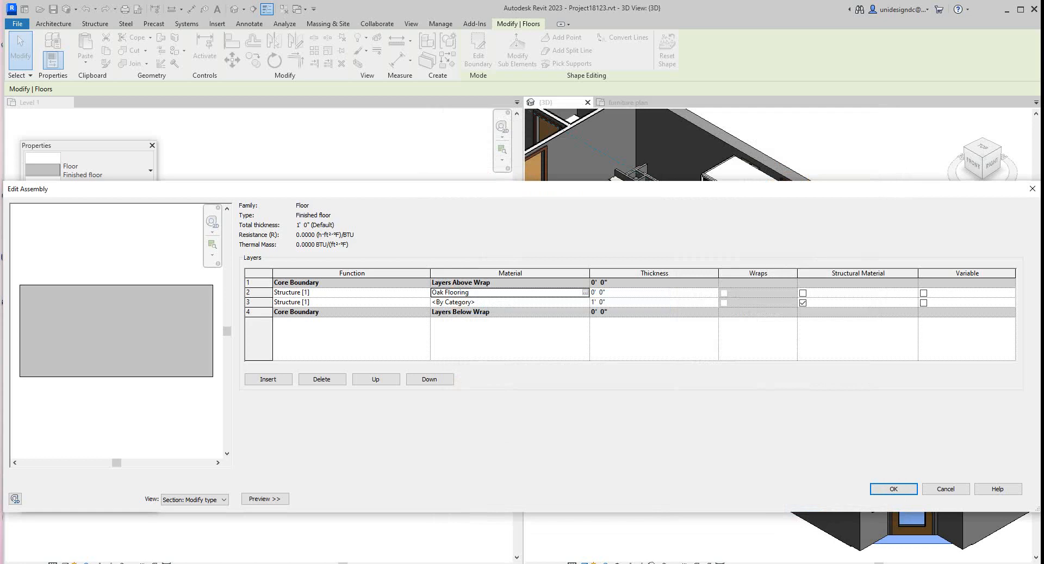
- Set the Oak Flooring layer to 1" thick and the structure layer beneath to 11
{"action": "left_click", "coordinate": [602, 292]}
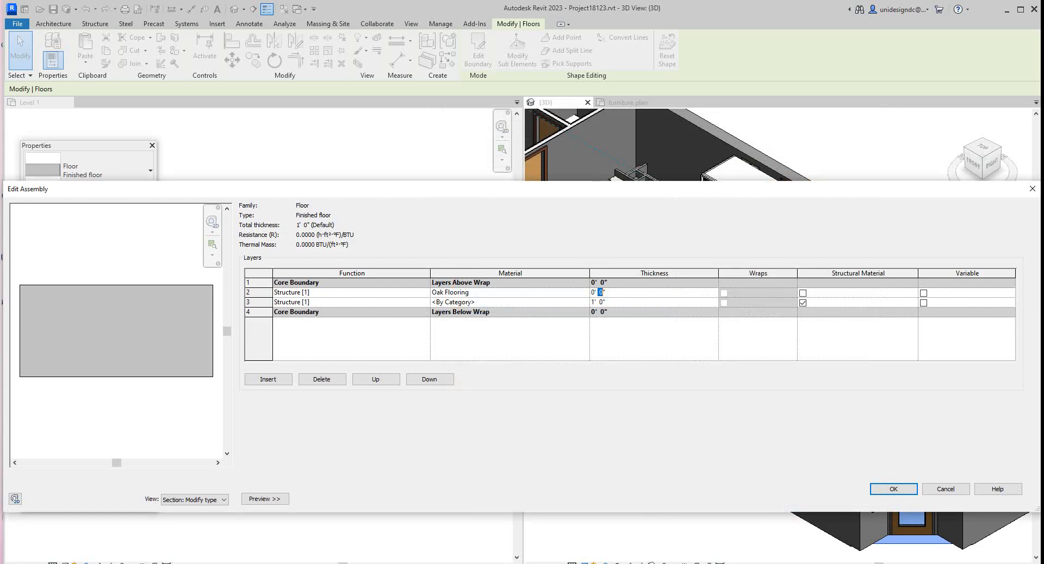
{"action": "type", "text": "1\""}
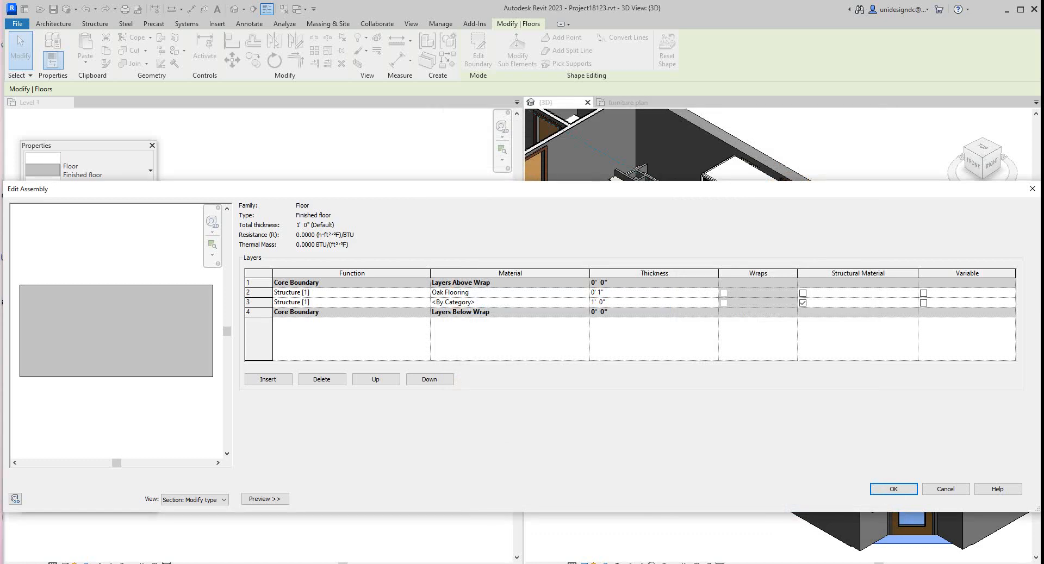
{"action": "left_click", "coordinate": [597, 302]}
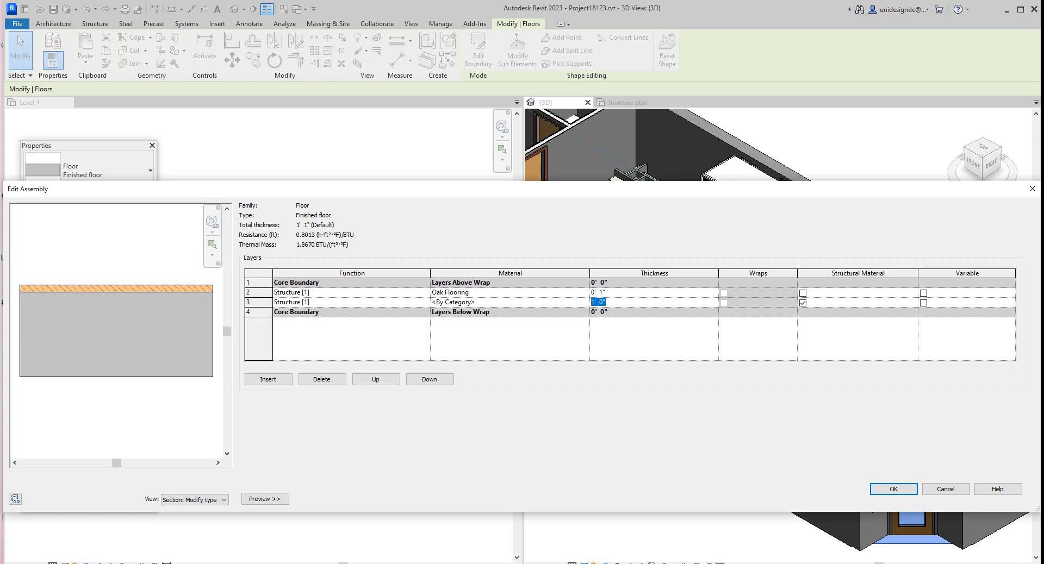
{"action": "type", "text": "11"}
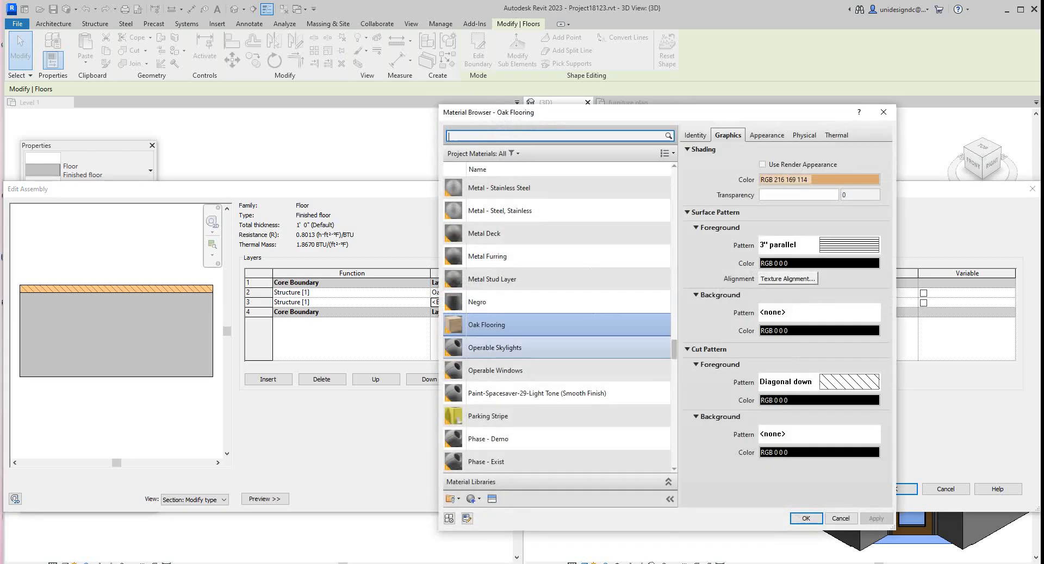
{"action": "mouse_move", "coordinate": [491, 279]}
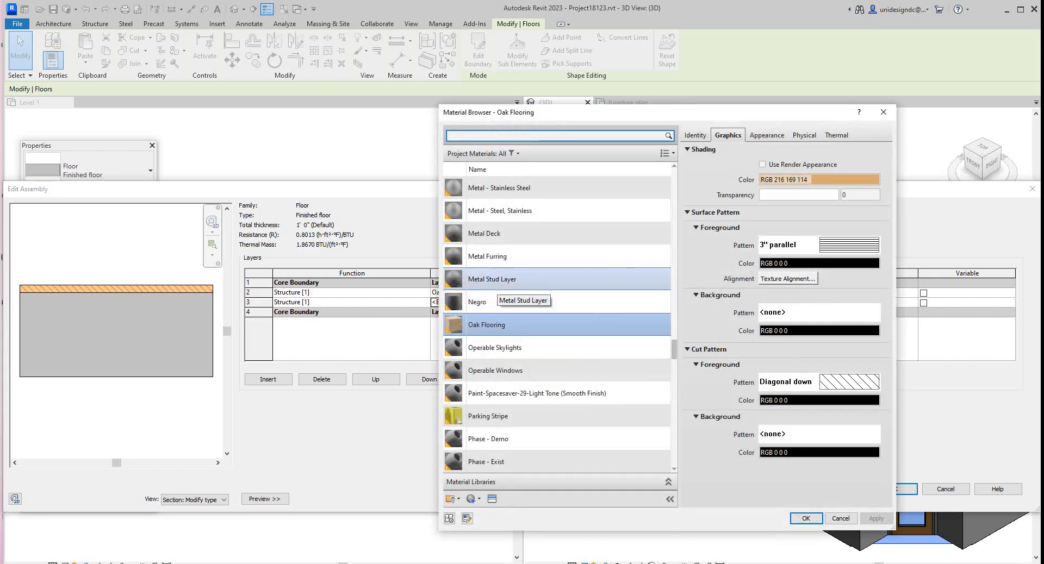
- Assign Plywood, Sheathing as the material of the structural layer beneath the oak
{"action": "left_click", "coordinate": [492, 279]}
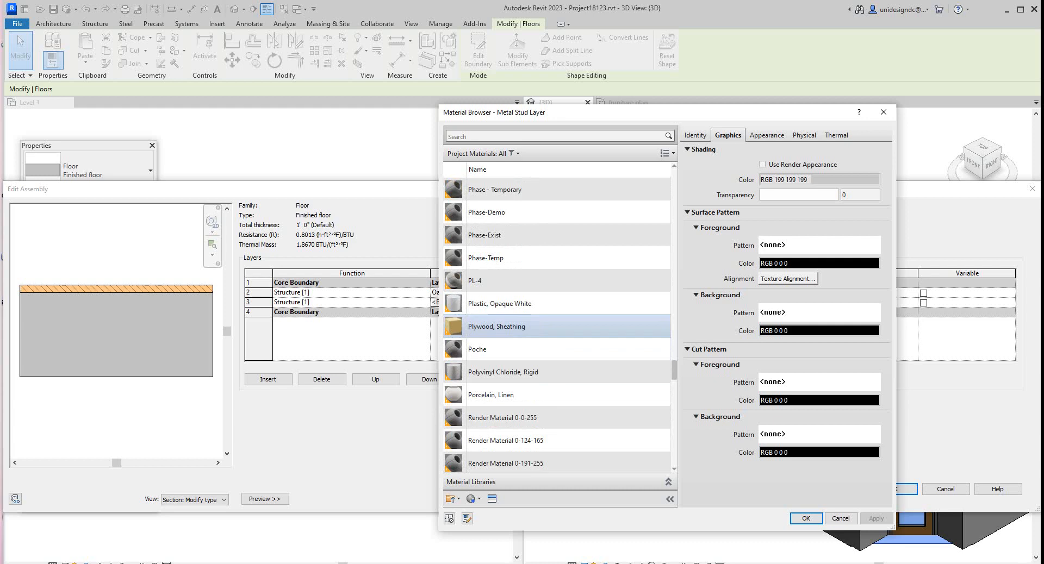
{"action": "left_click", "coordinate": [496, 326]}
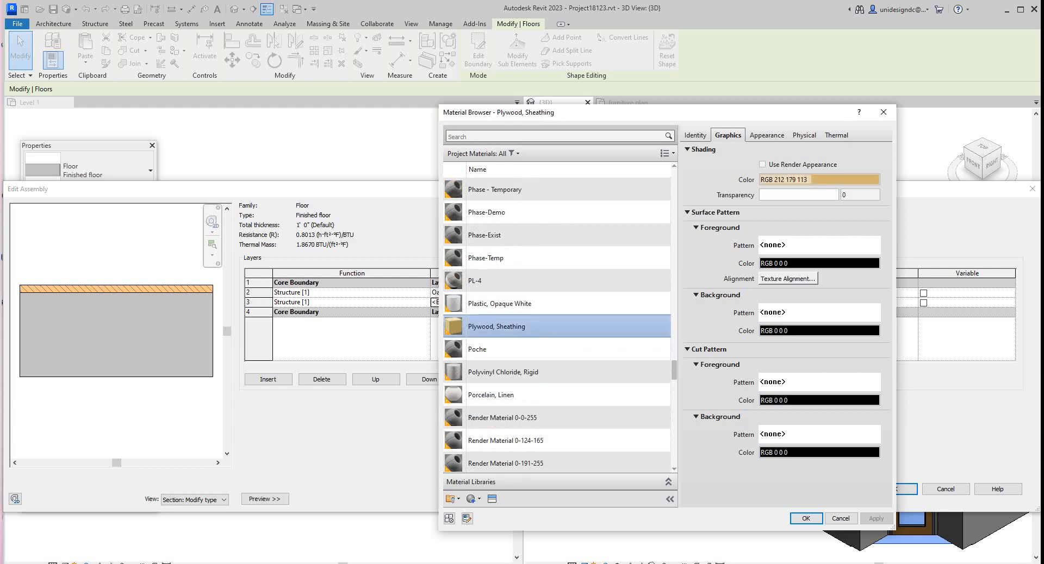
{"action": "left_click", "coordinate": [806, 519]}
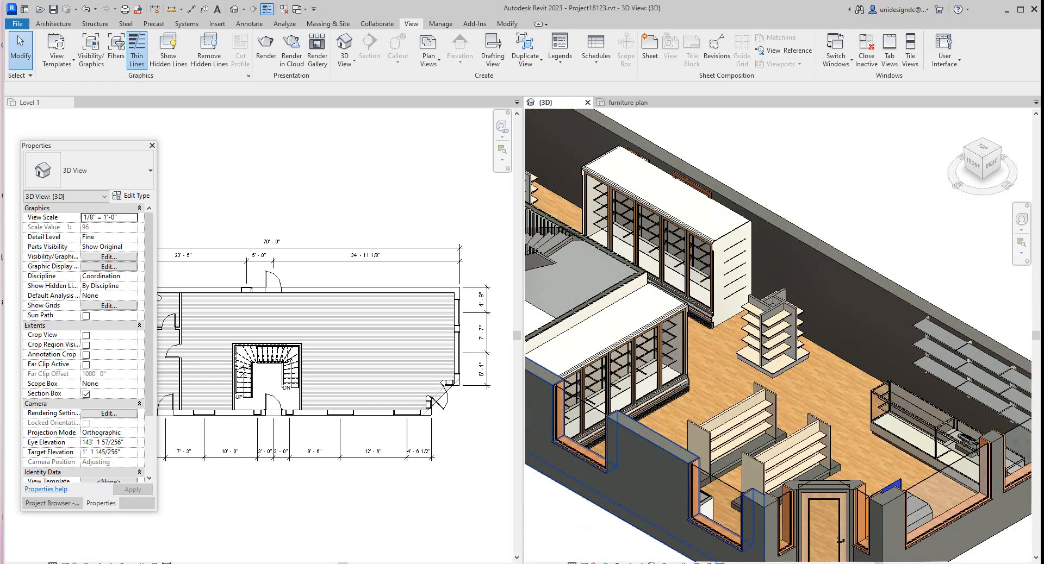
- Select the Finished floor in the 3D view to show its instance properties
{"action": "left_click", "coordinate": [132, 195]}
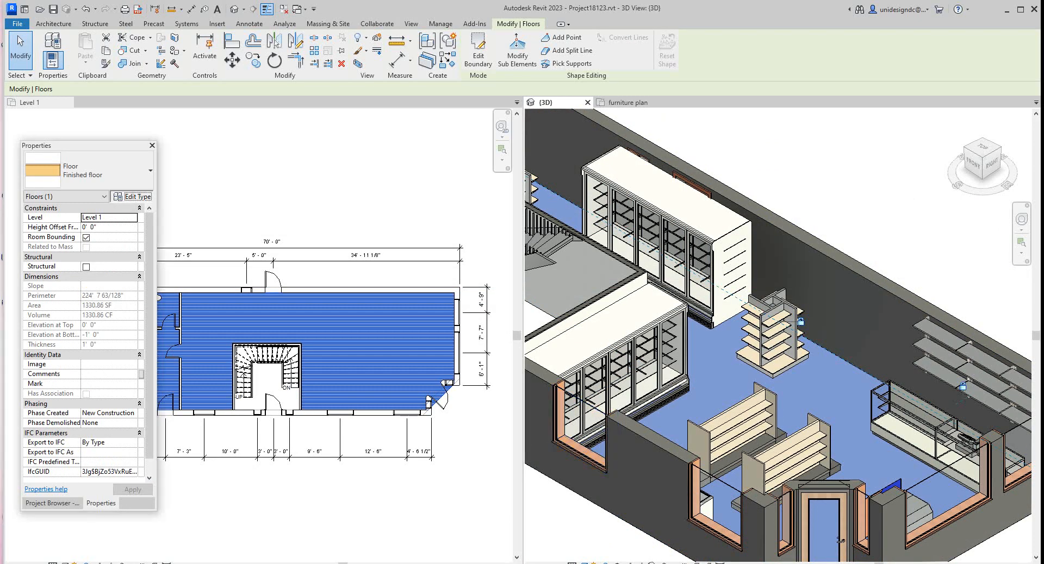
- Open the oak layer's material browser from the floor structure and search for marble
{"action": "left_click", "coordinate": [137, 196]}
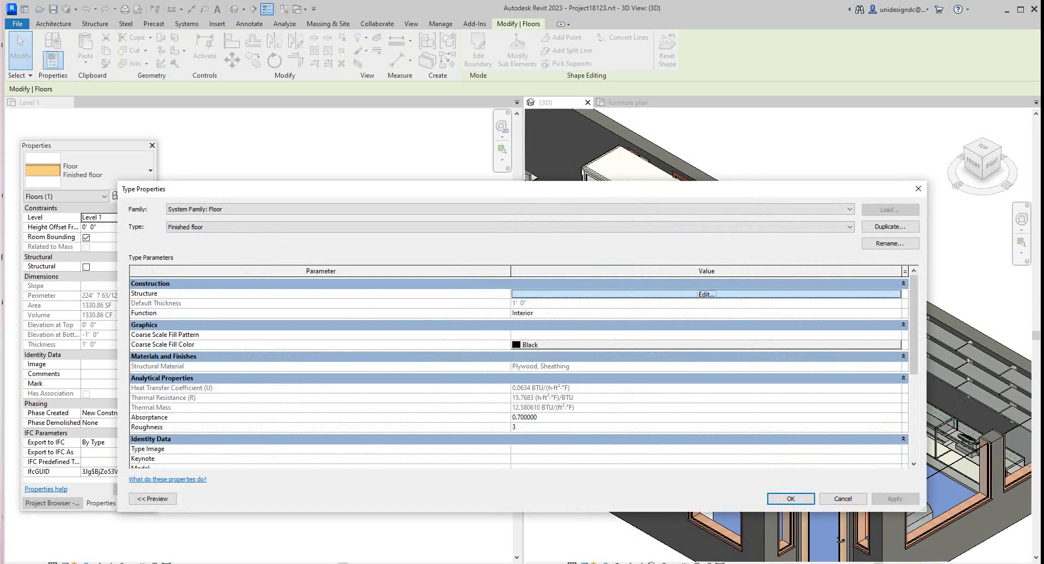
{"action": "left_click", "coordinate": [705, 294]}
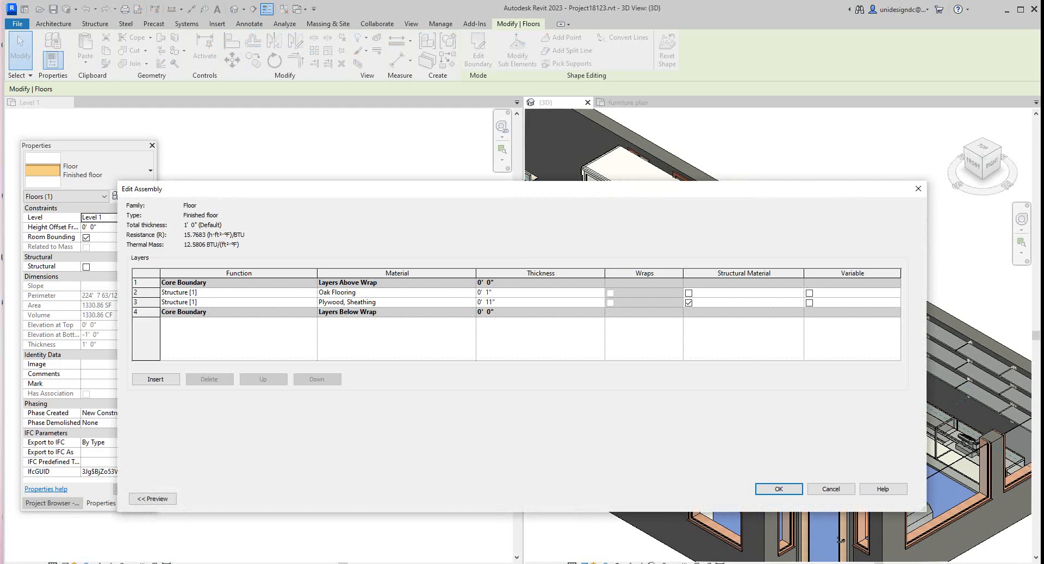
{"action": "left_click", "coordinate": [396, 293]}
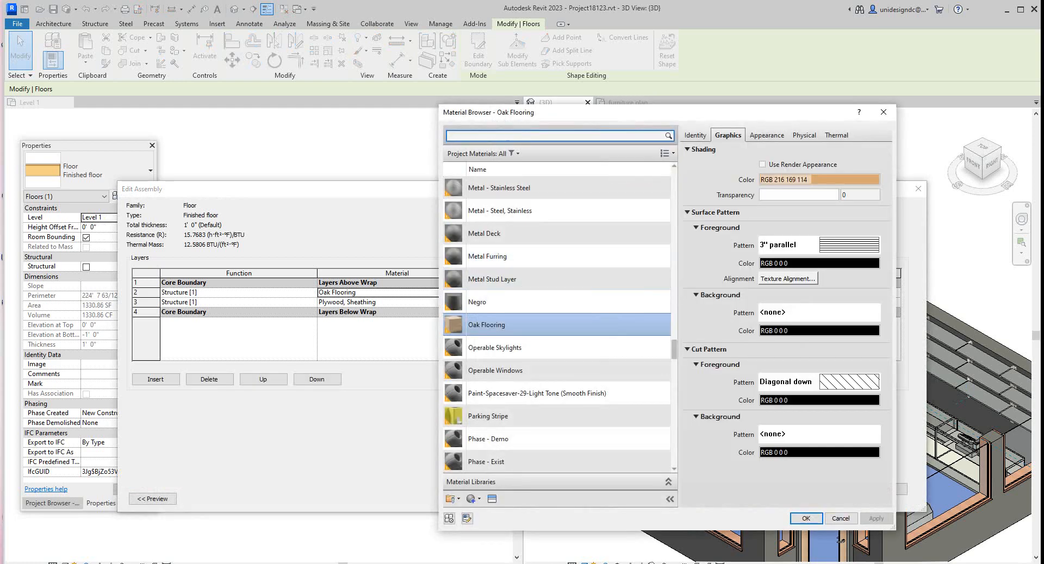
{"action": "type", "text": "m"}
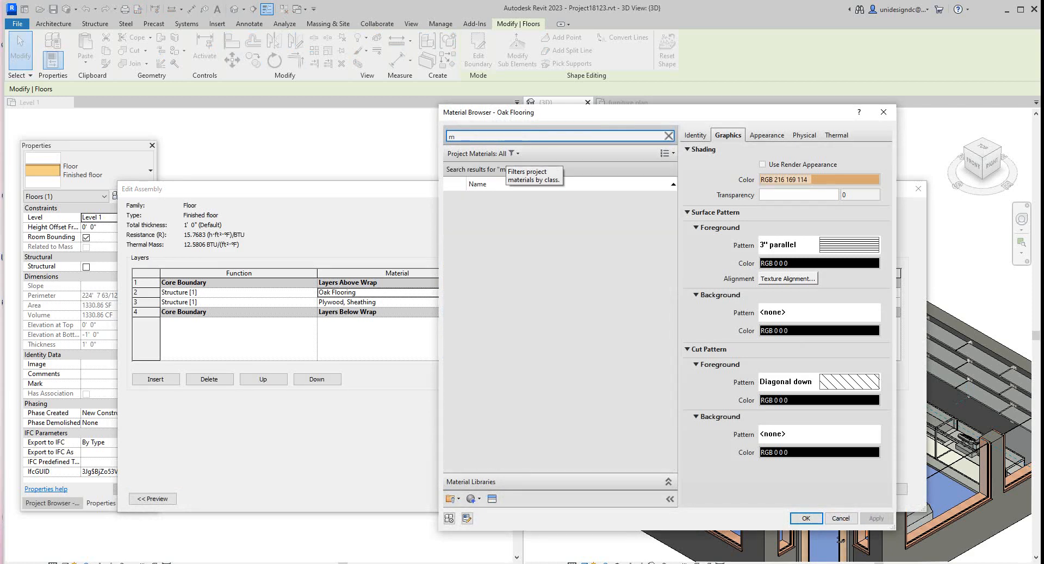
{"action": "type", "text": "rble"}
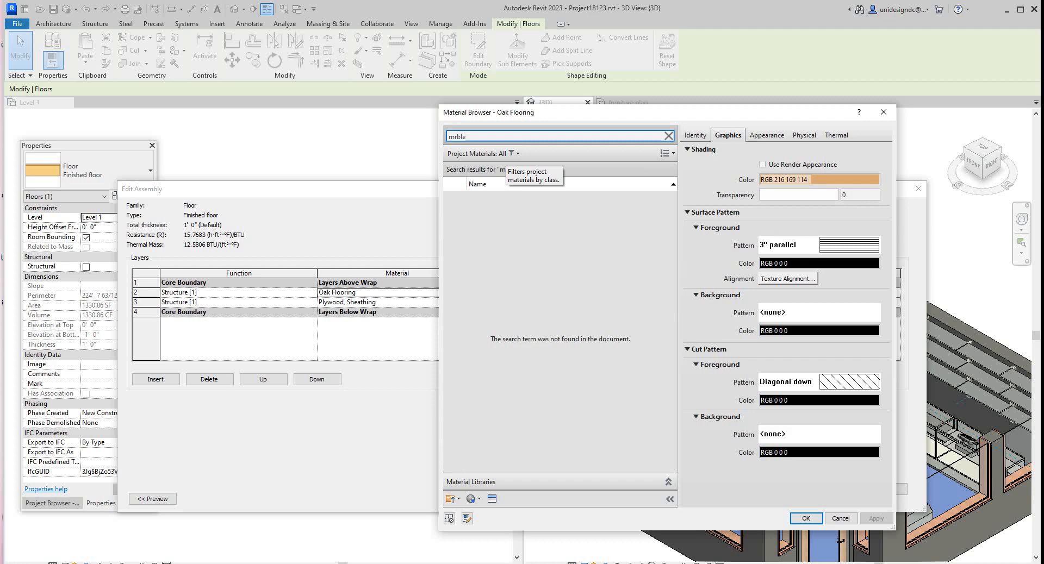
{"action": "type", "text": "ma"}
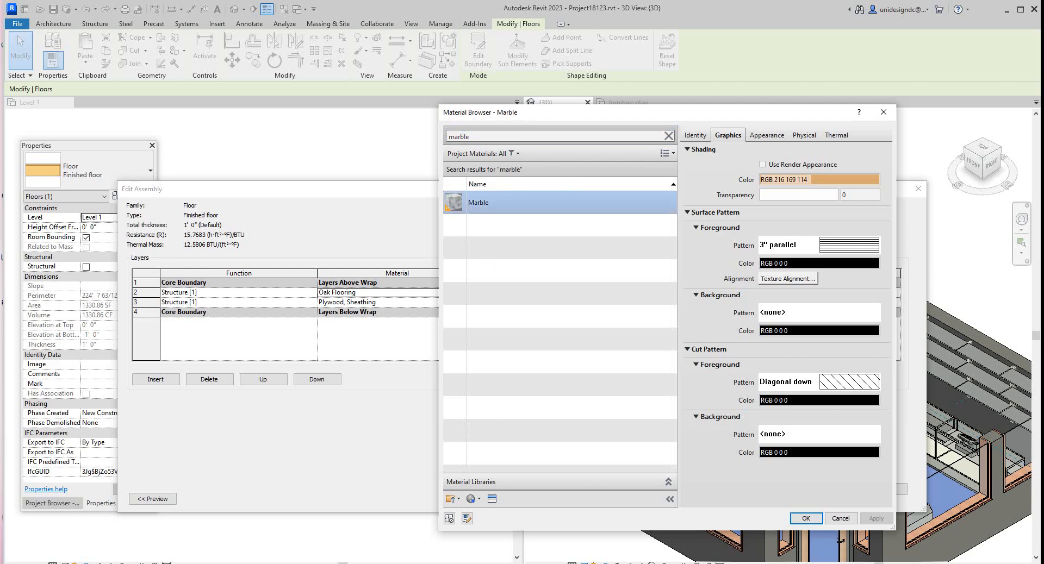
- Select Marble and give it a 12" Tile surface fill pattern
{"action": "left_click", "coordinate": [762, 164]}
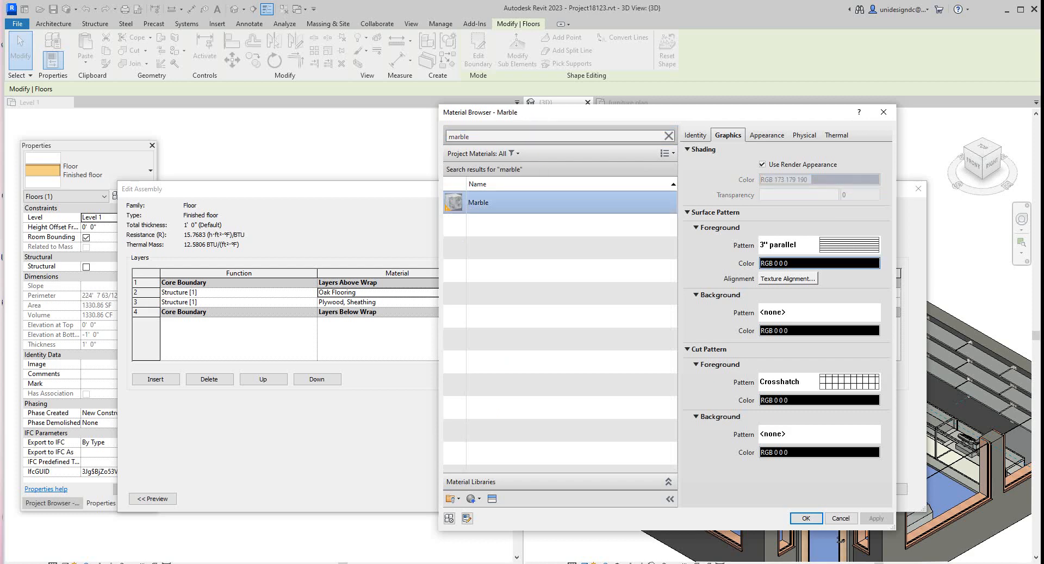
{"action": "left_click", "coordinate": [787, 245]}
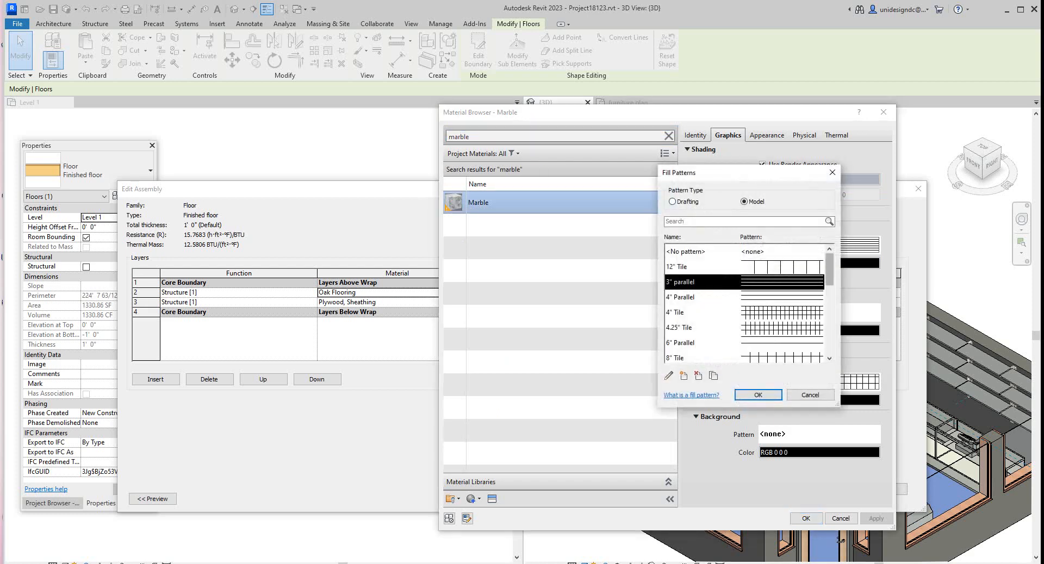
{"action": "left_click", "coordinate": [680, 266]}
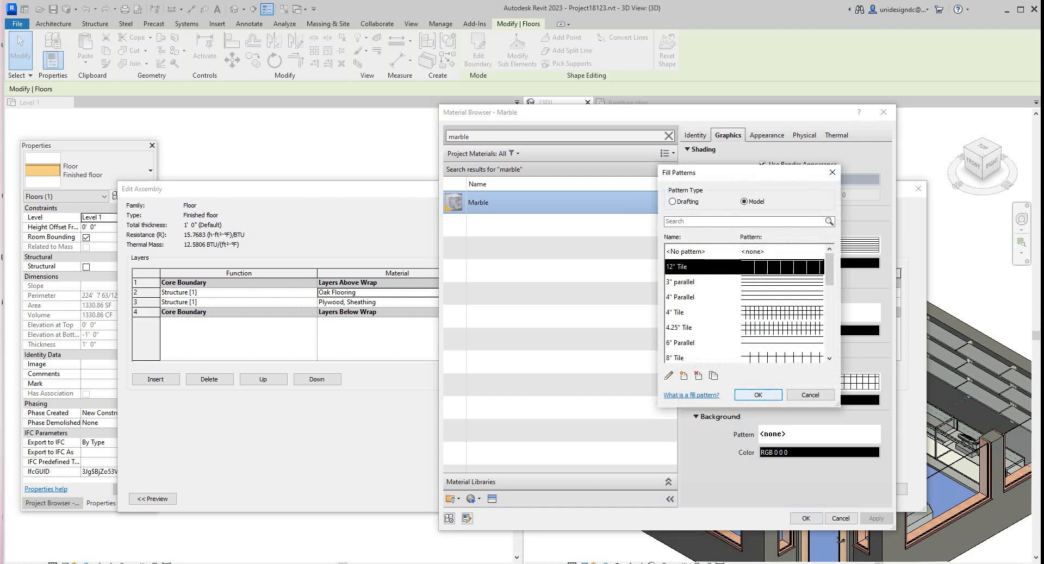
{"action": "left_click", "coordinate": [757, 395]}
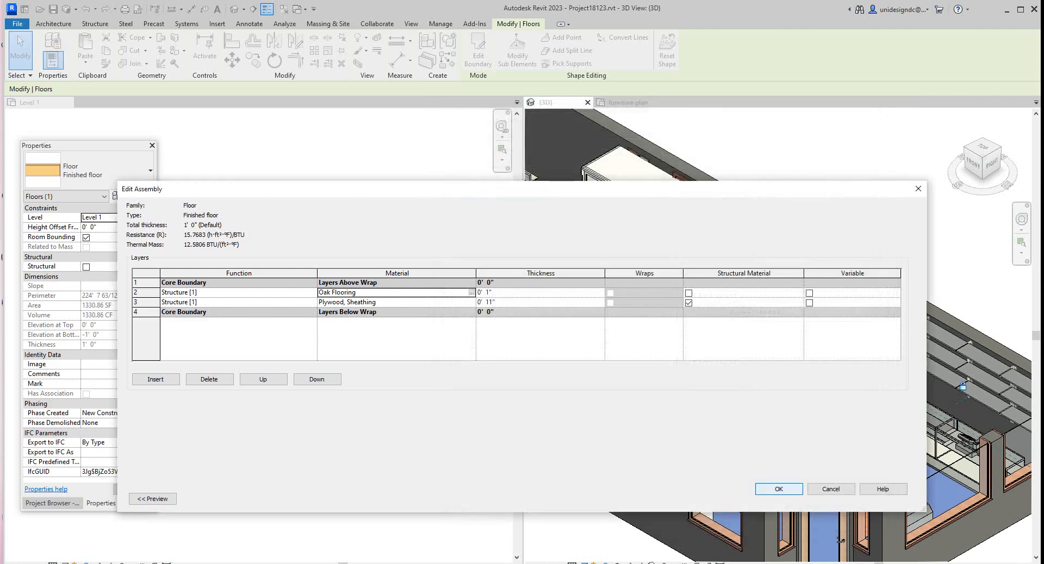
- Accept the layer assembly and close the Finished floor type properties
{"action": "left_click", "coordinate": [777, 490]}
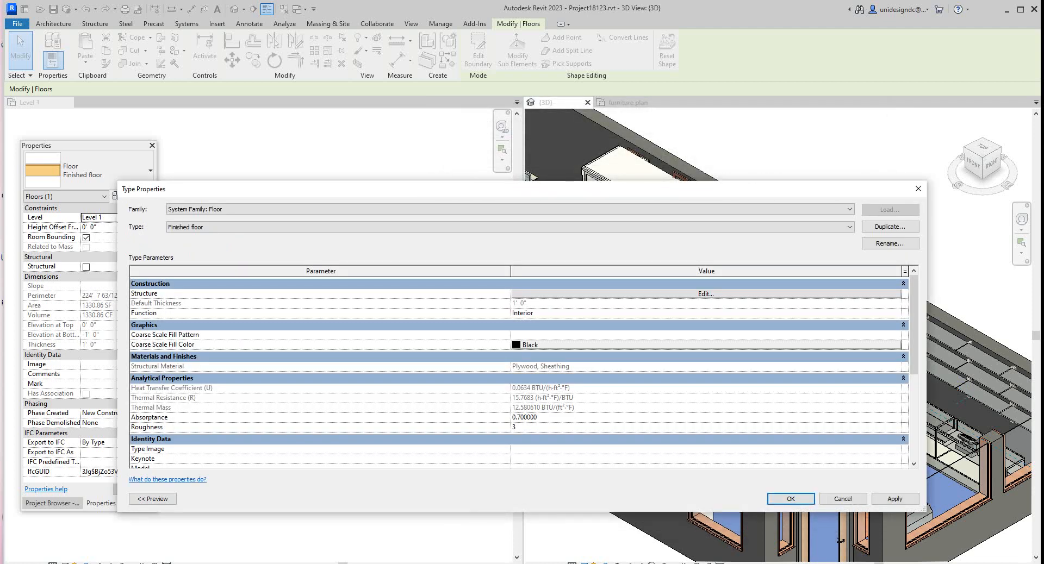
{"action": "left_click", "coordinate": [703, 294]}
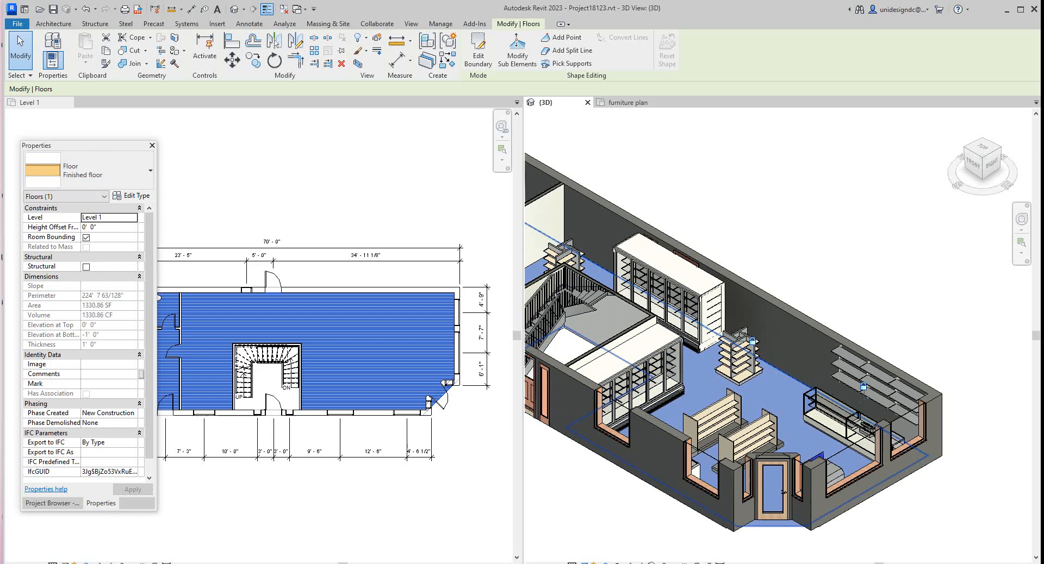
- Reopen the floor structure's top-layer material browser and search for 'ma'
{"action": "left_click", "coordinate": [132, 196]}
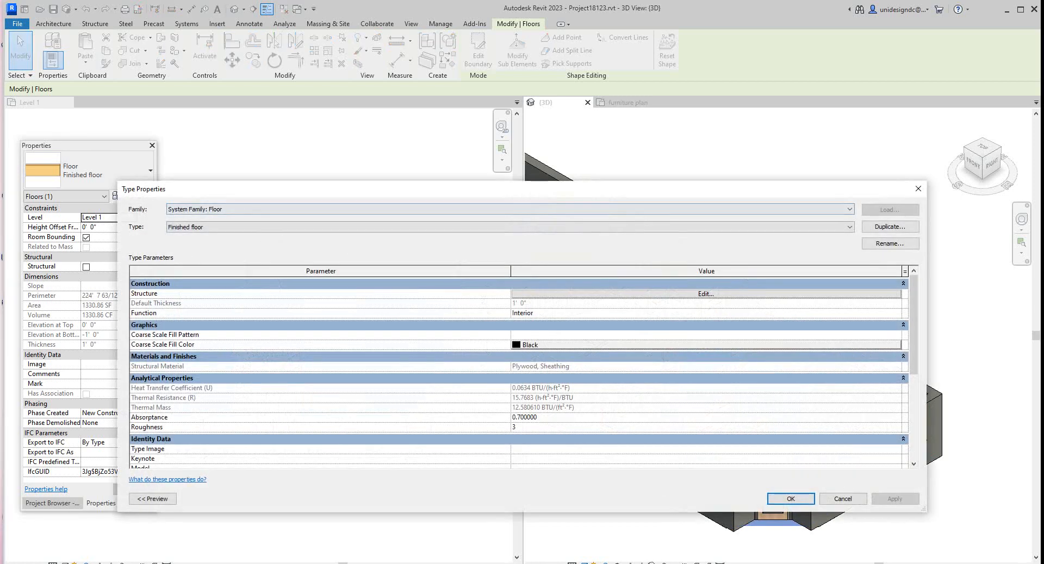
{"action": "left_click", "coordinate": [705, 295]}
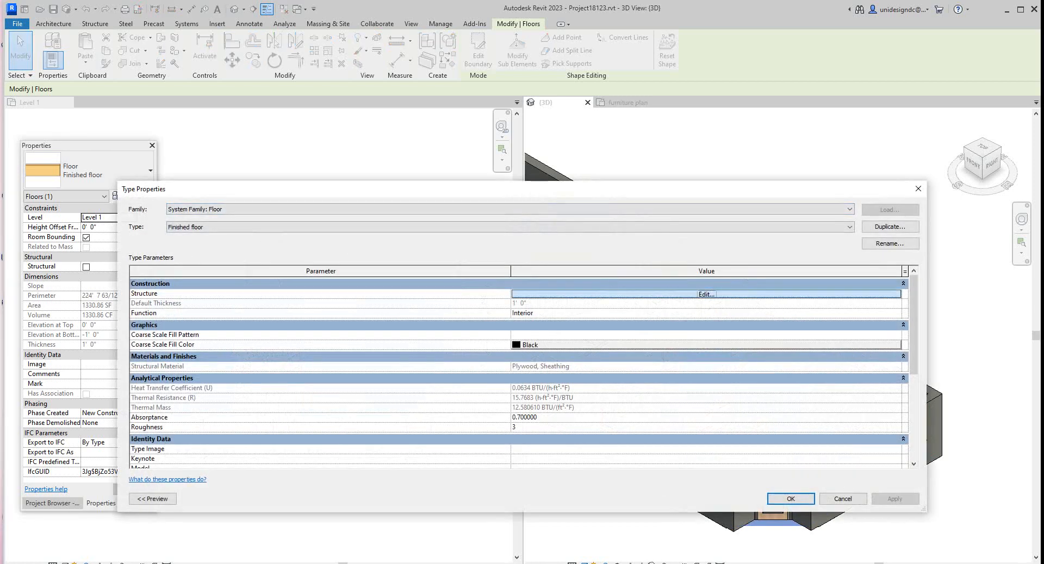
{"action": "left_click", "coordinate": [706, 294]}
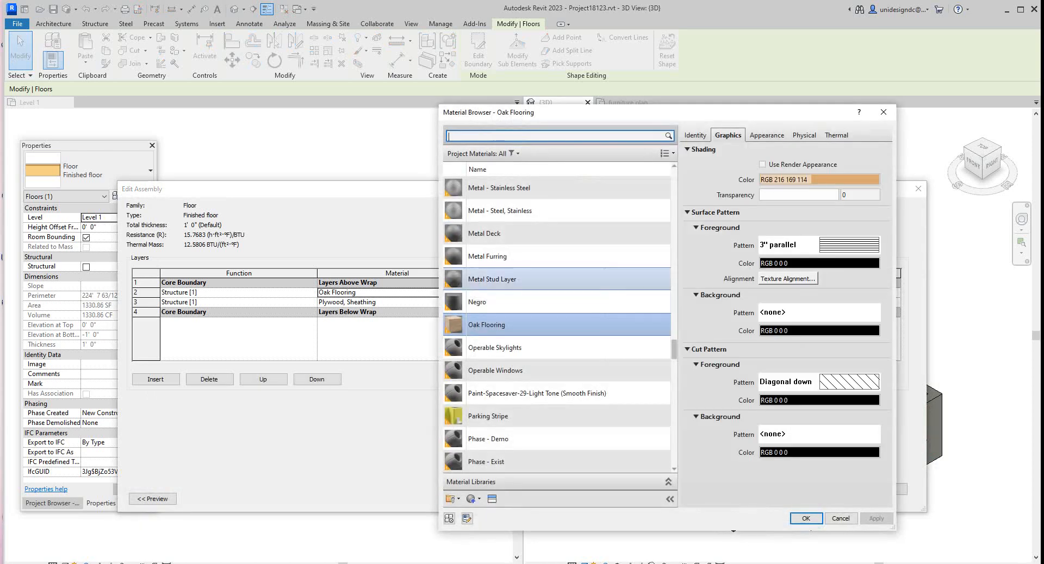
{"action": "scroll", "scroll_direction": "down", "scroll_amount": 3}
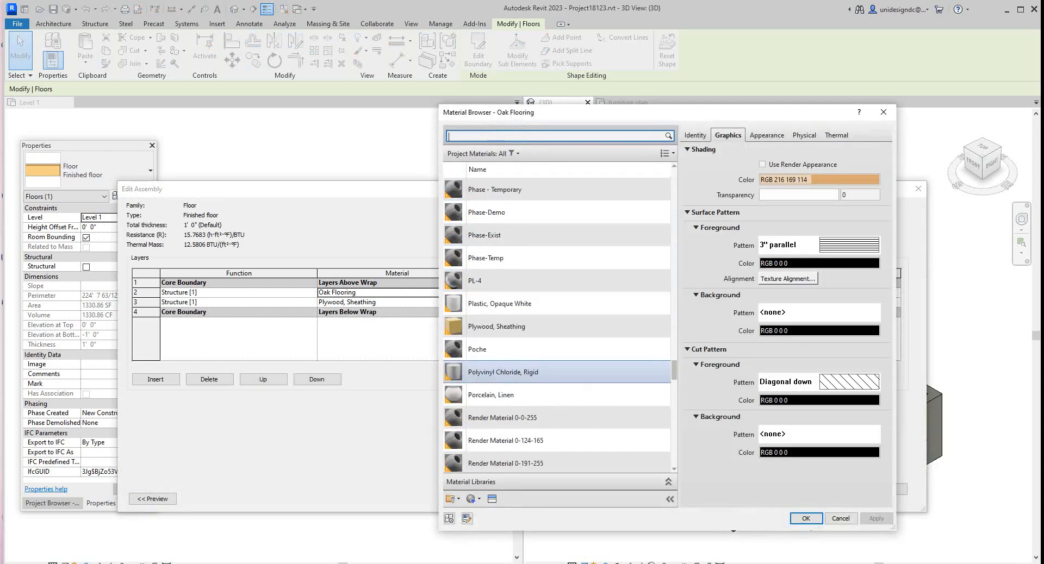
{"action": "scroll", "scroll_direction": "down", "scroll_amount": 3}
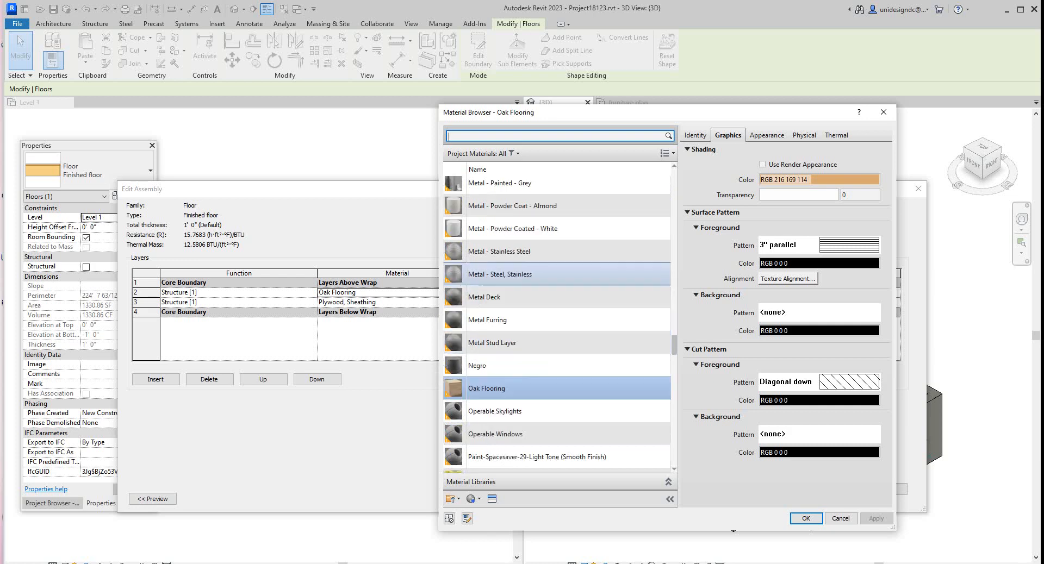
{"action": "type", "text": "m"}
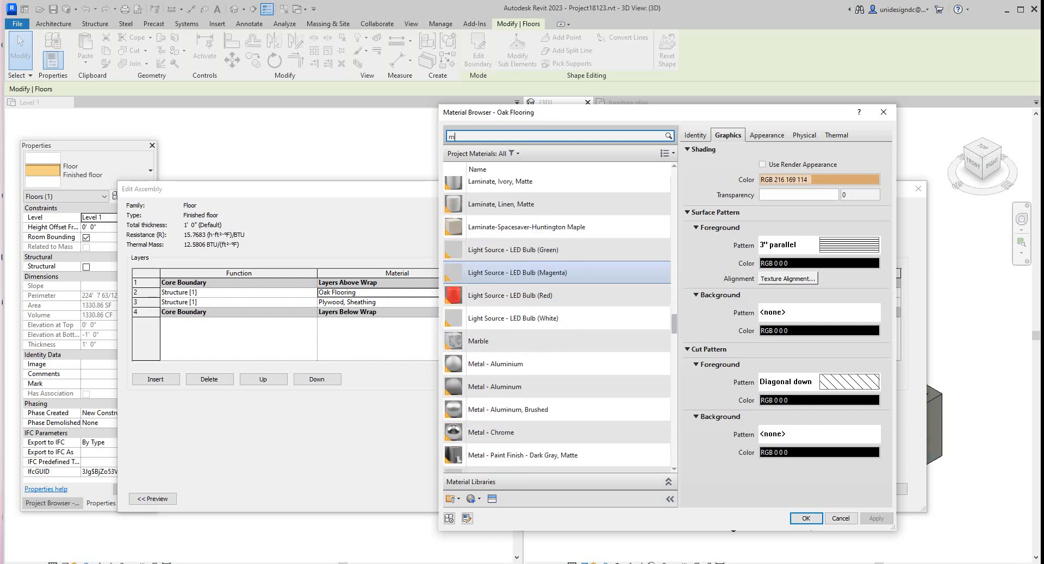
{"action": "type", "text": "a"}
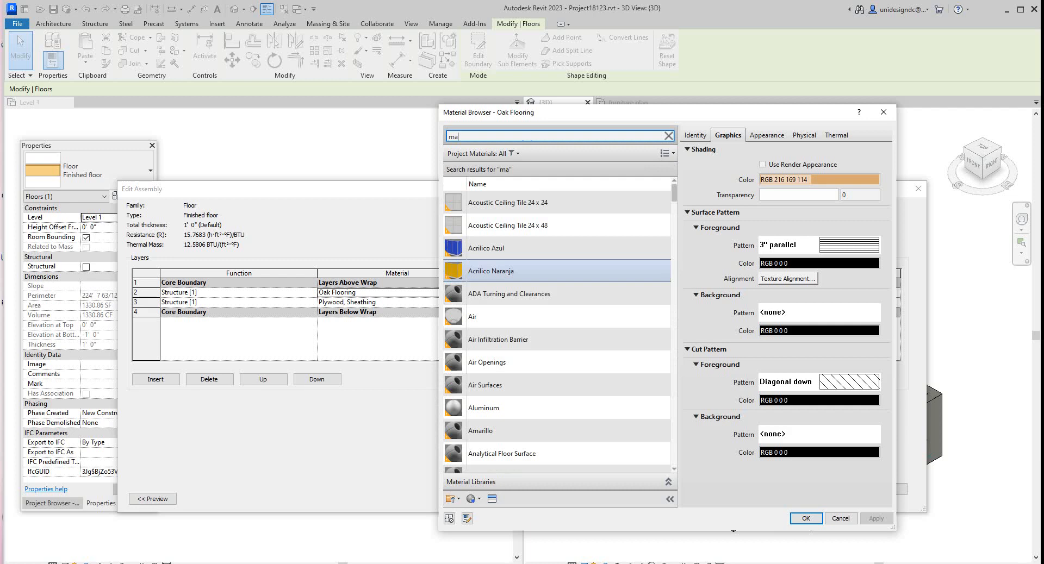
{"action": "left_click", "coordinate": [509, 294]}
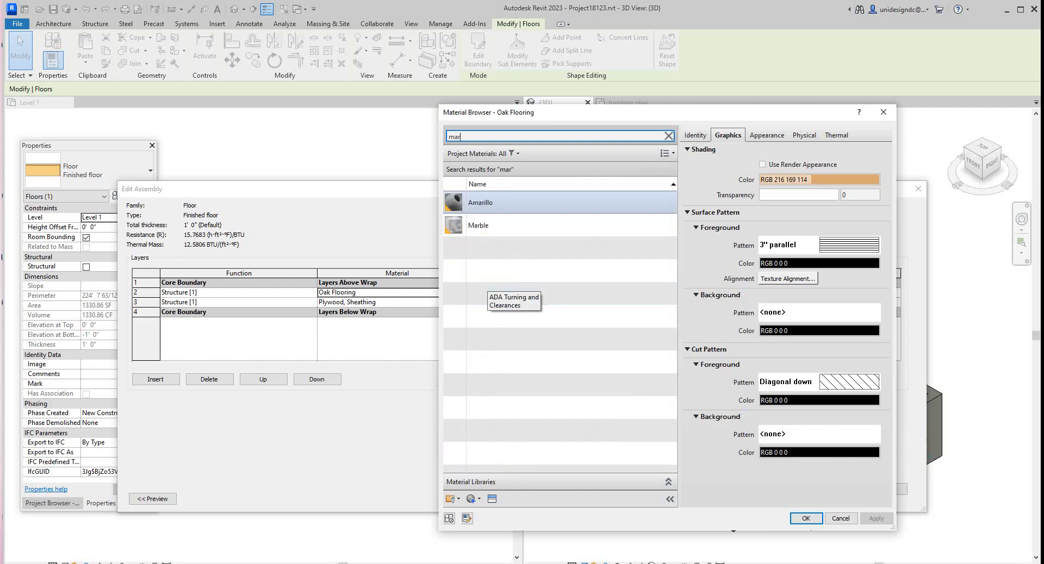
- Choose Marble, confirm its 12" Tile surface pattern, and apply it to the top layer
{"action": "left_click", "coordinate": [478, 225]}
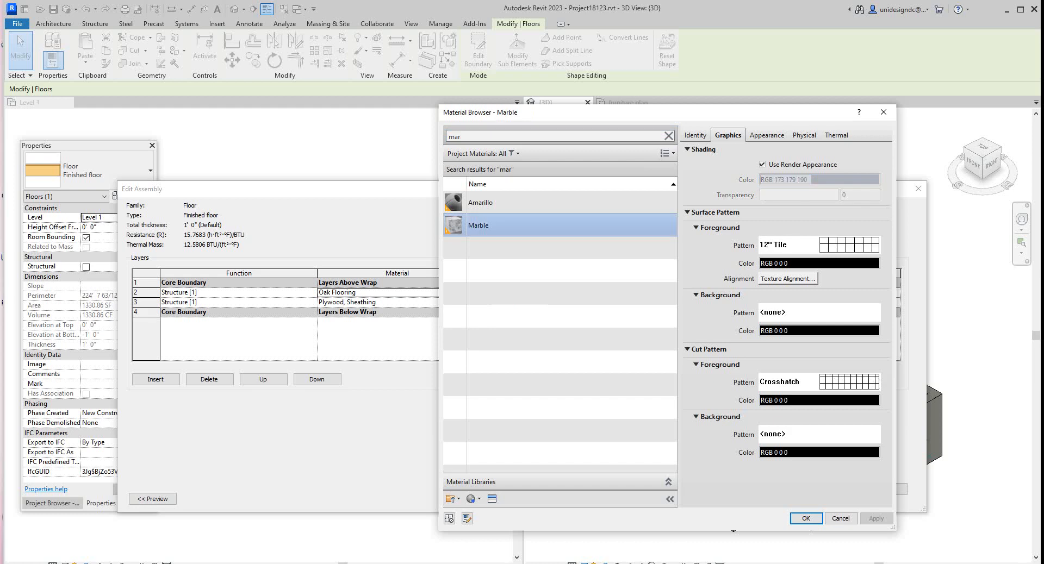
{"action": "left_click", "coordinate": [766, 135]}
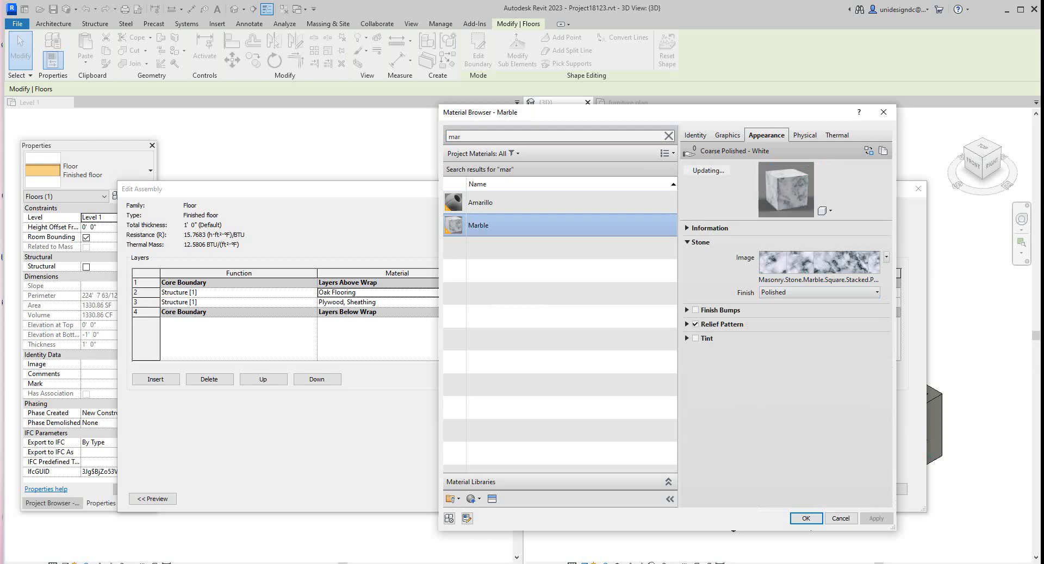
{"action": "left_click", "coordinate": [727, 135]}
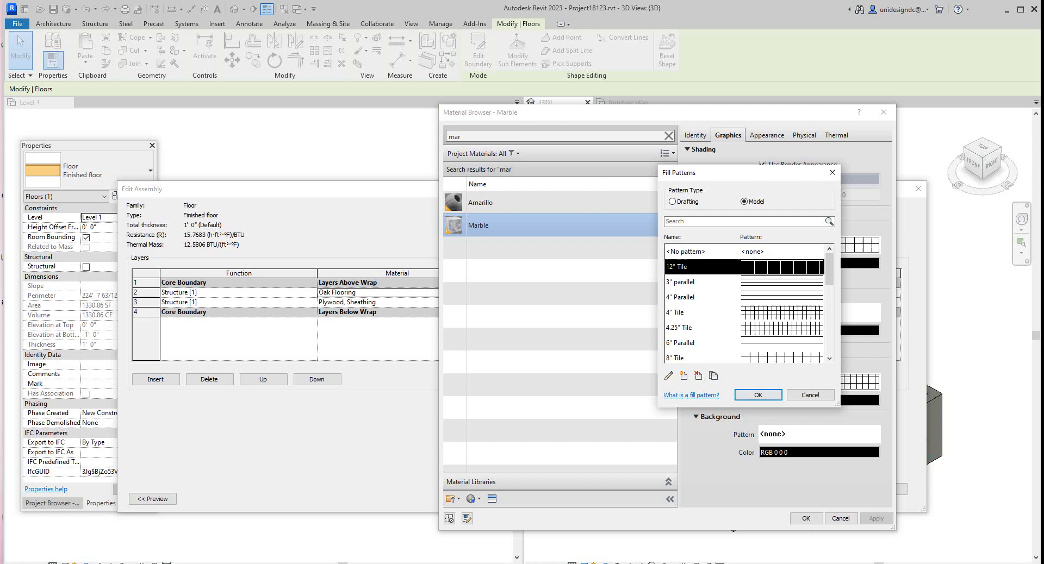
{"action": "left_click", "coordinate": [757, 394]}
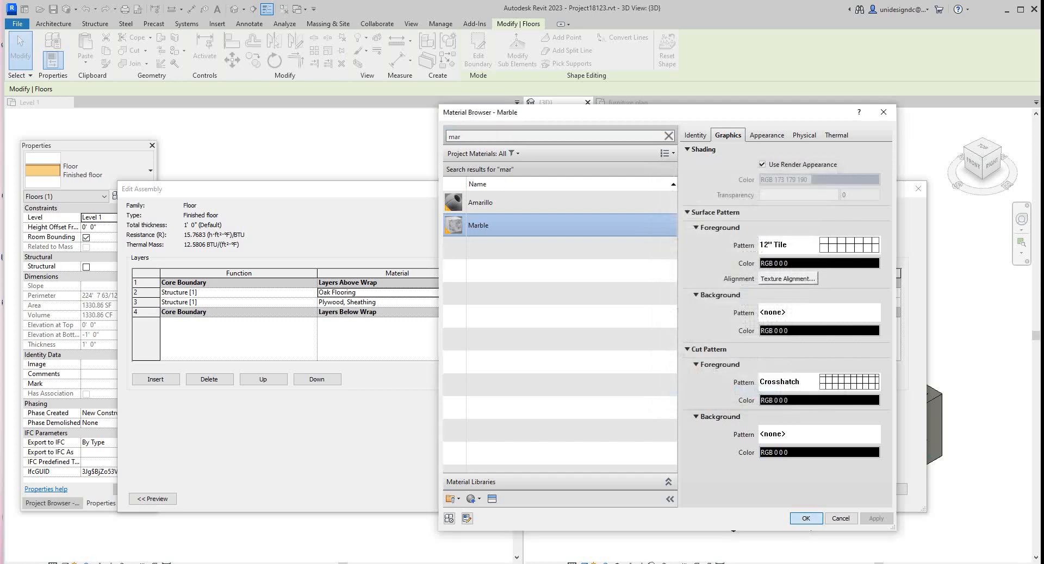
{"action": "left_click", "coordinate": [804, 519]}
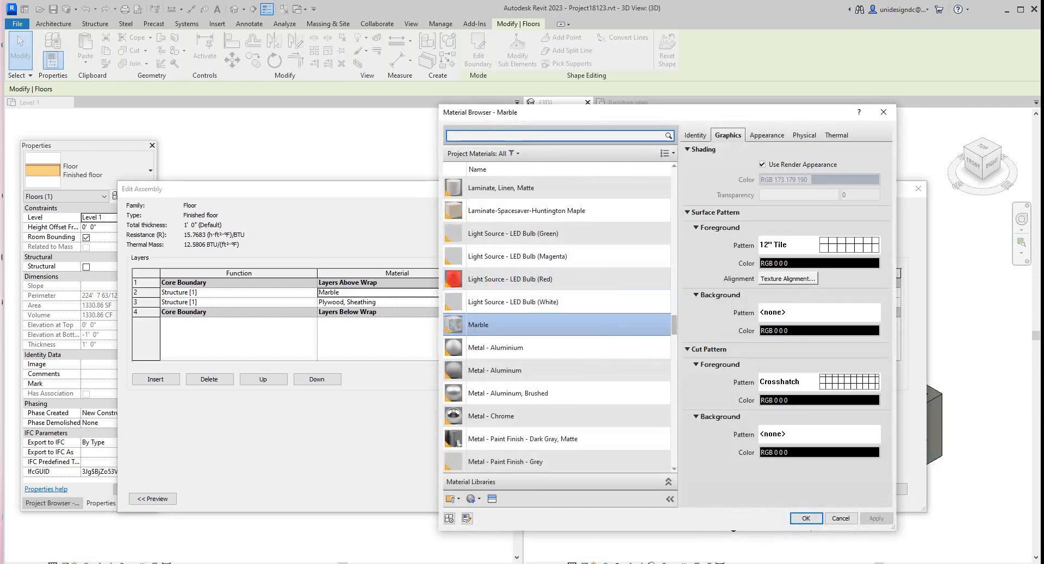
- Accept Marble and close the material browser
{"action": "left_click", "coordinate": [766, 134]}
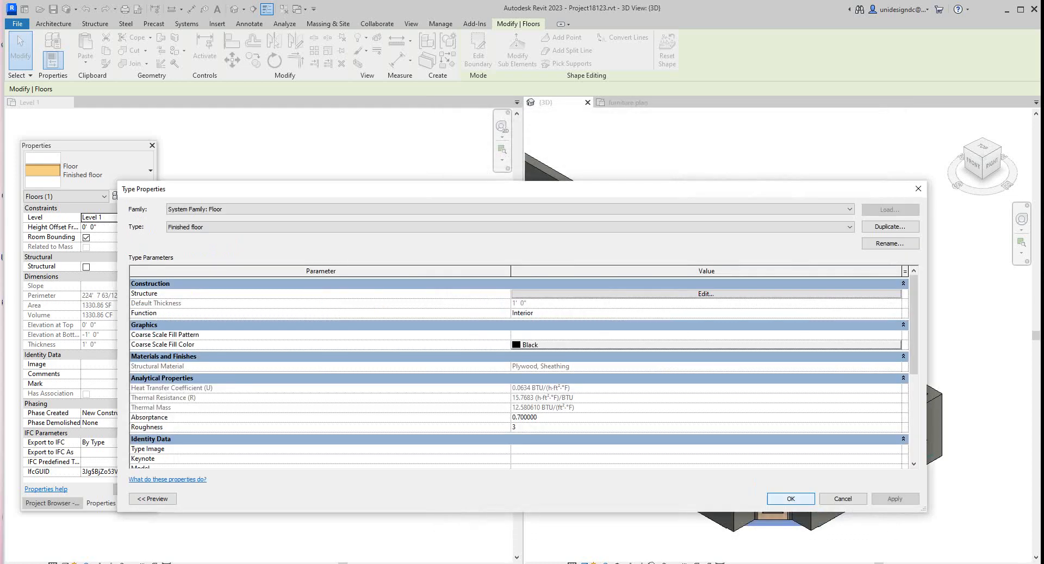
- Apply the updated Finished floor type and close Type Properties
{"action": "left_click", "coordinate": [895, 499]}
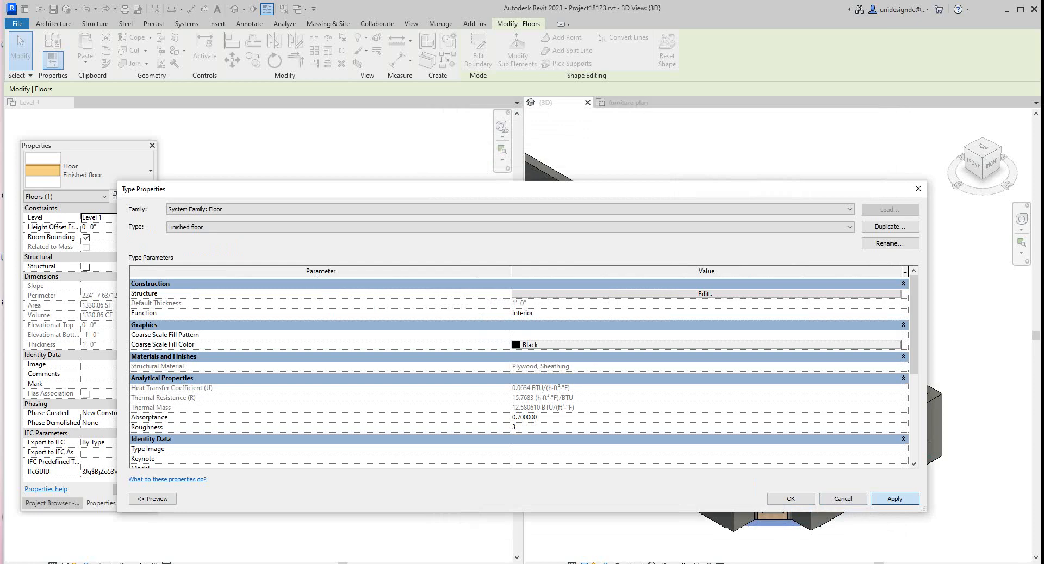
{"action": "left_click", "coordinate": [790, 499]}
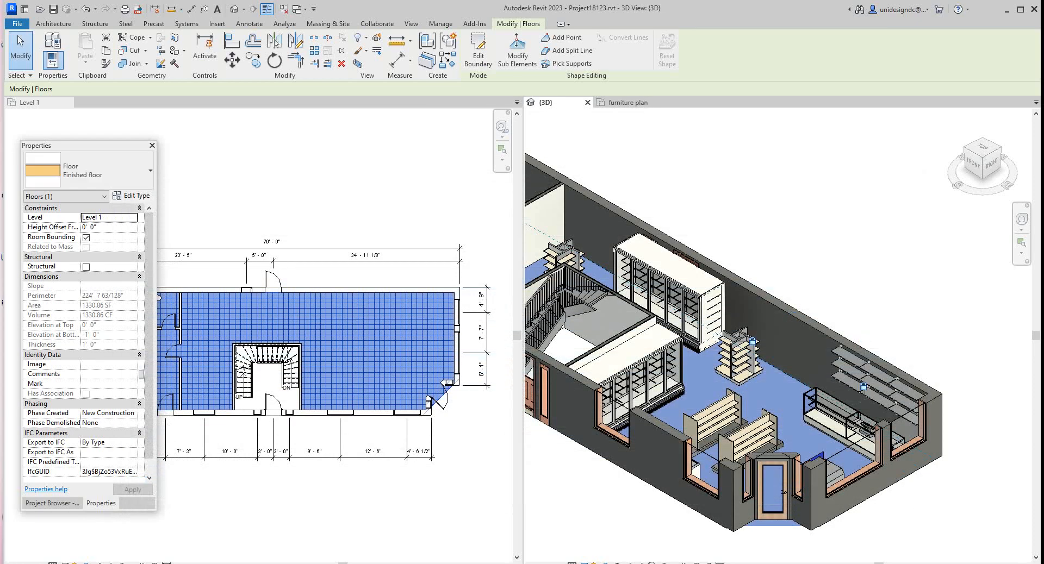
{"action": "left_click", "coordinate": [411, 24]}
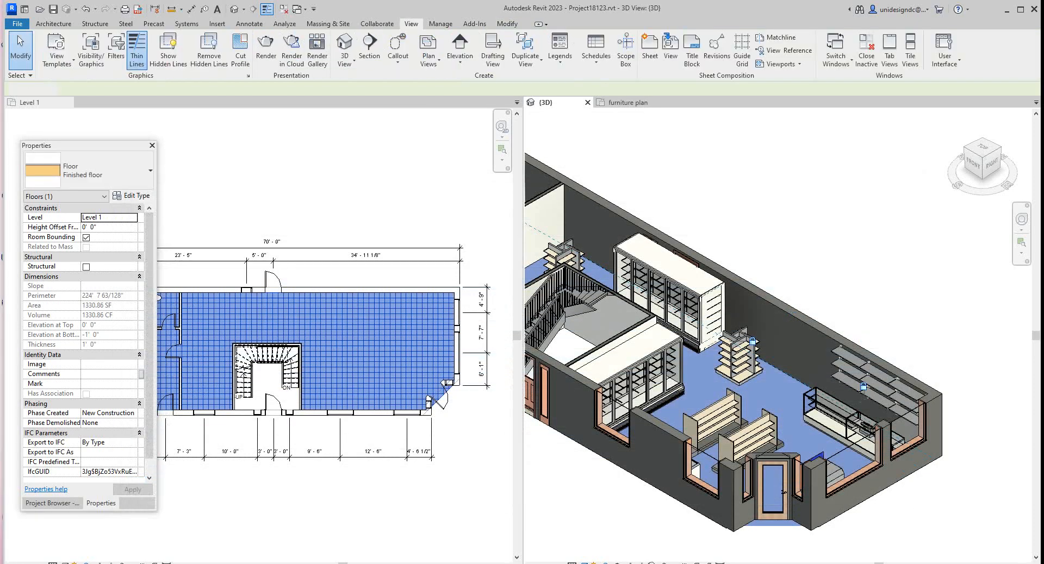